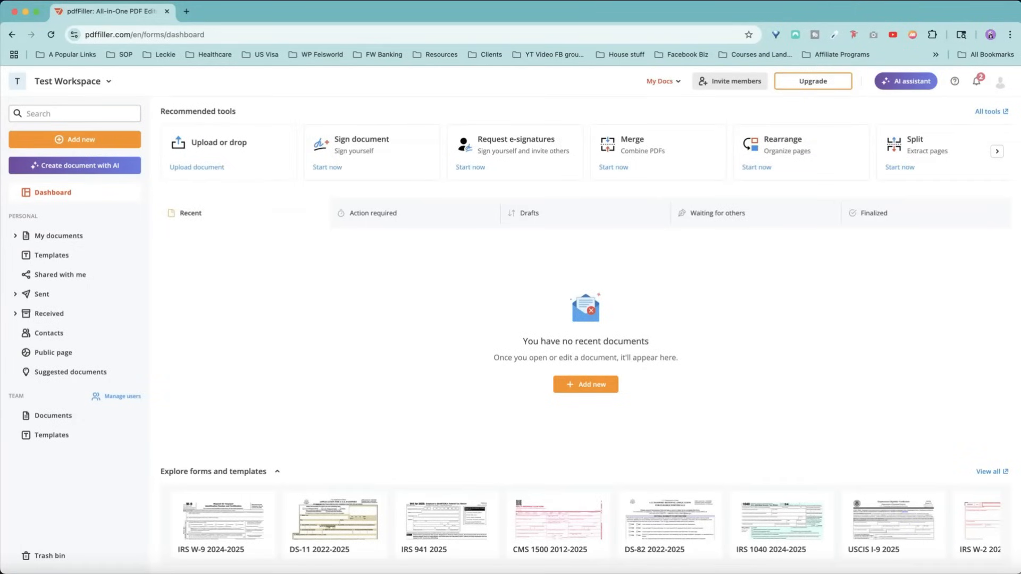
mouse_move(97, 225)
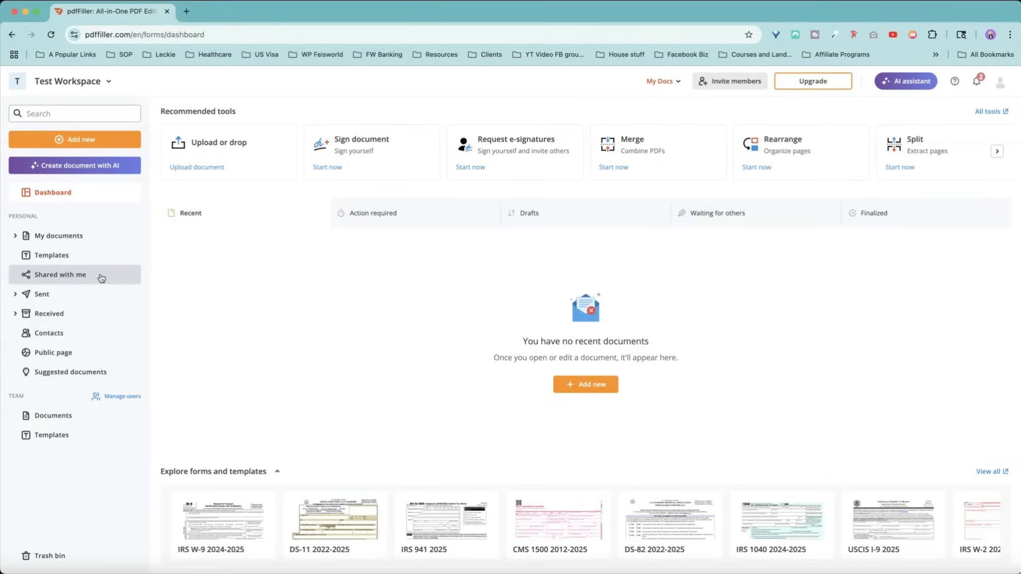
mouse_move(185, 281)
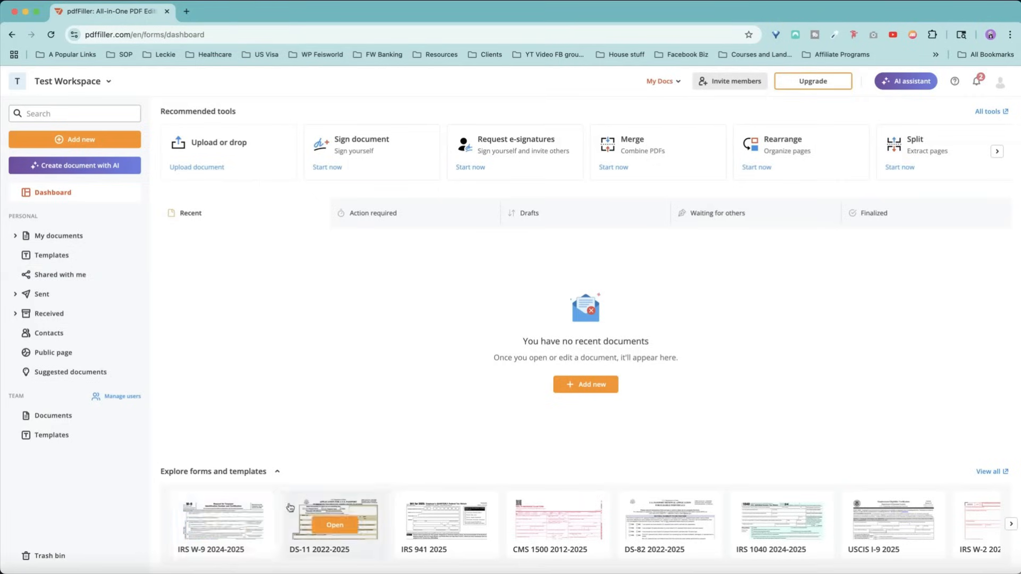
mouse_move(808, 448)
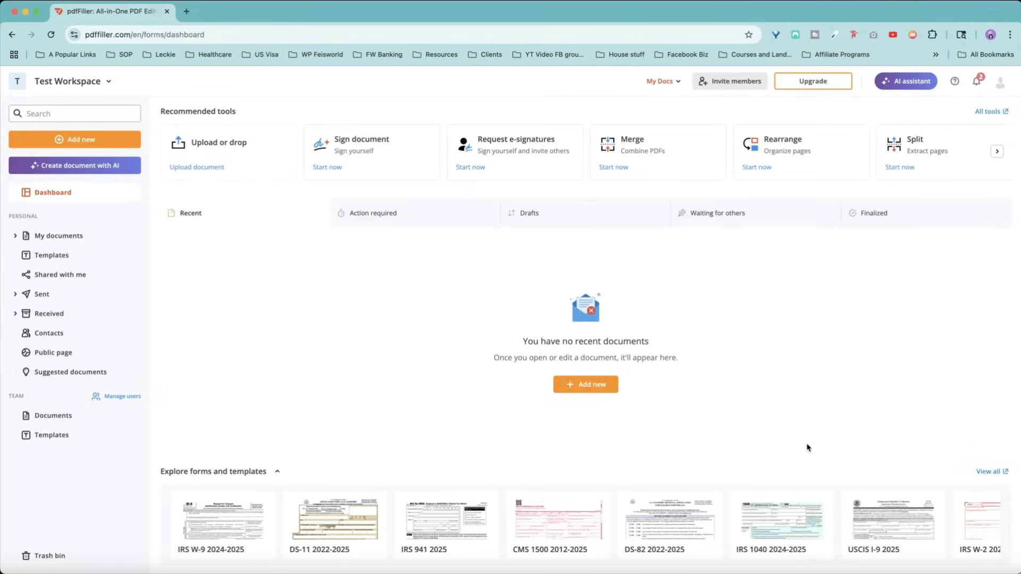
mouse_move(851, 445)
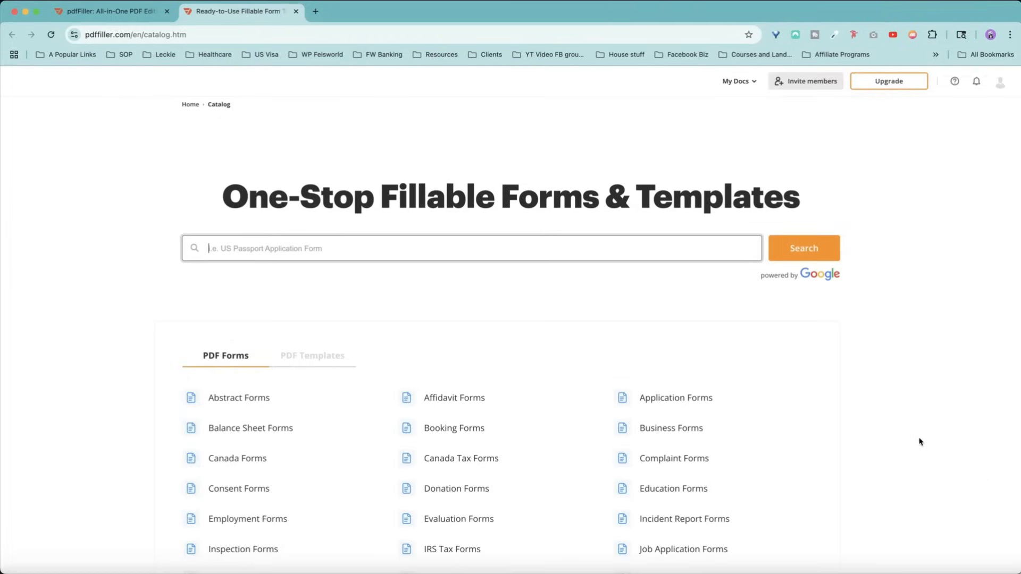
scroll("down", 3)
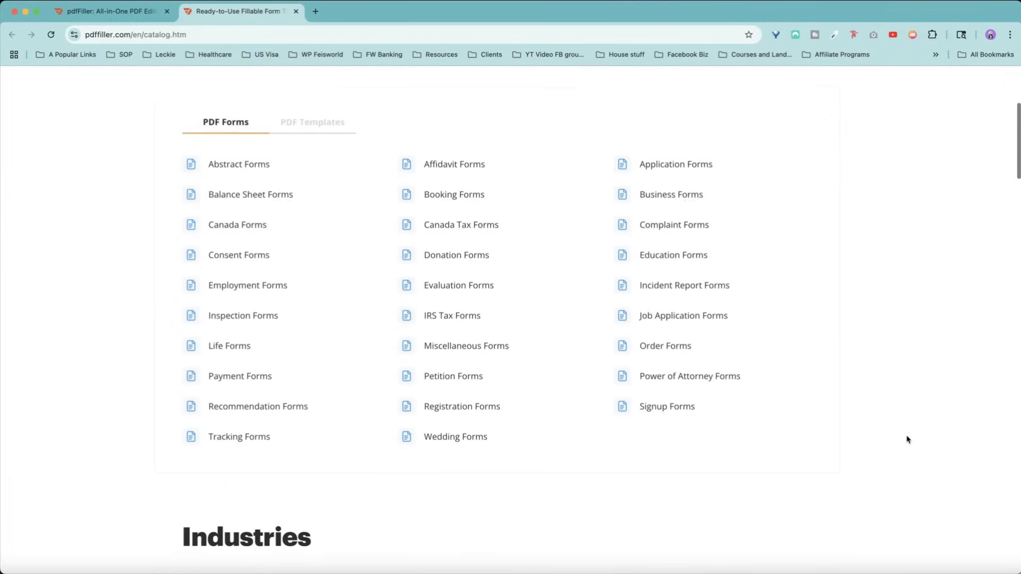
scroll("down", 3)
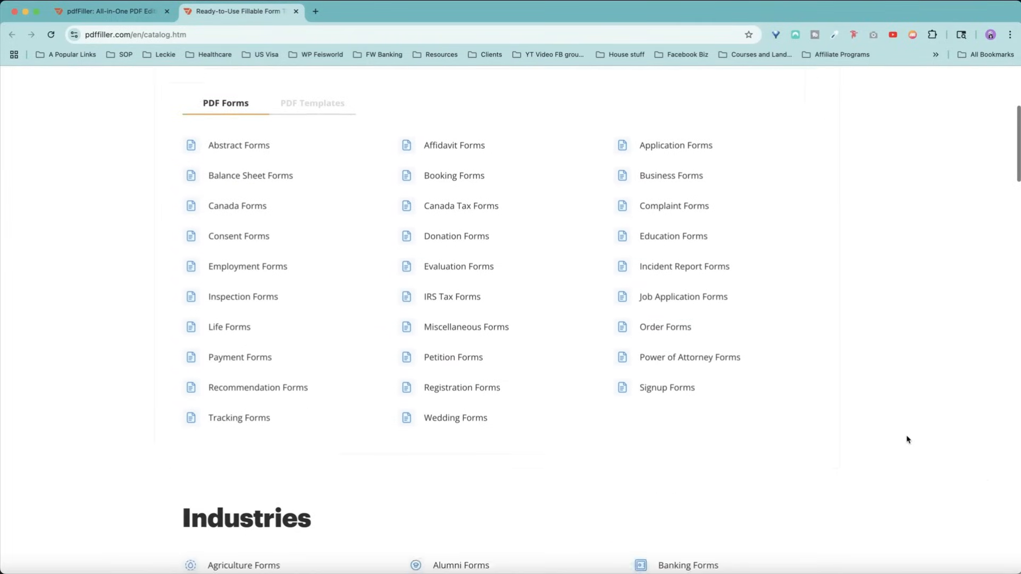
scroll("down", 3)
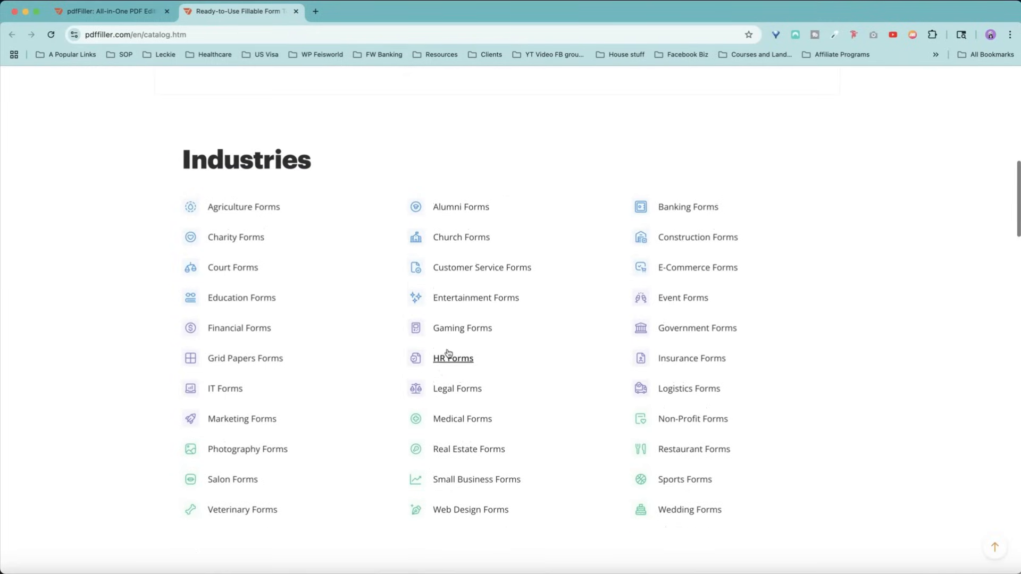
scroll("down", 3)
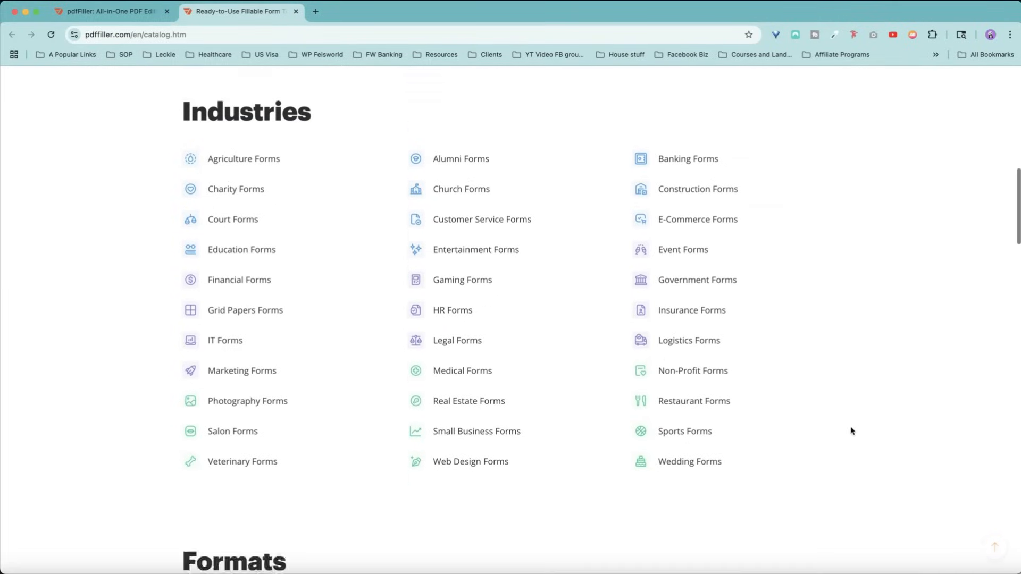
scroll("down", 3)
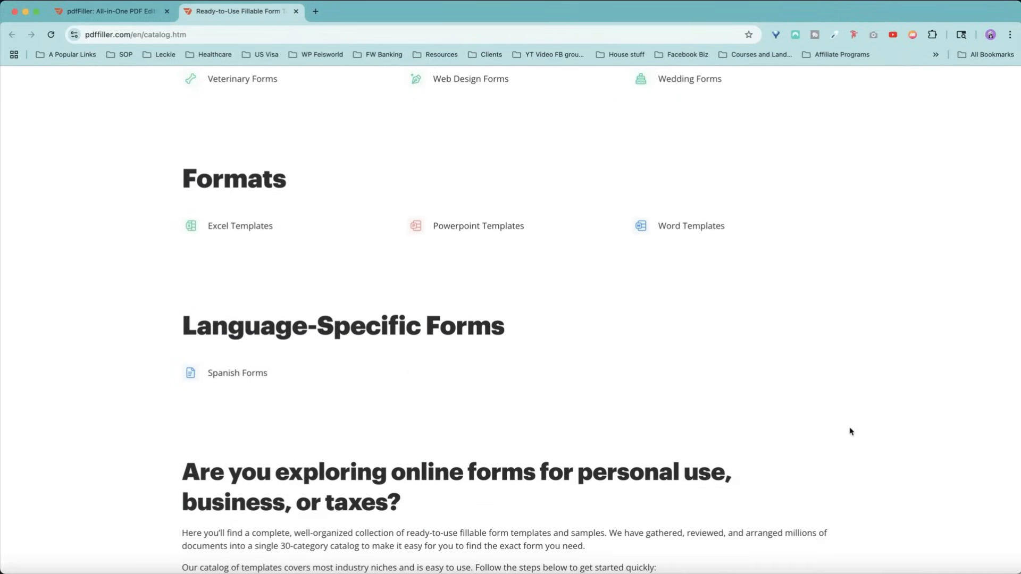
scroll("down", 3)
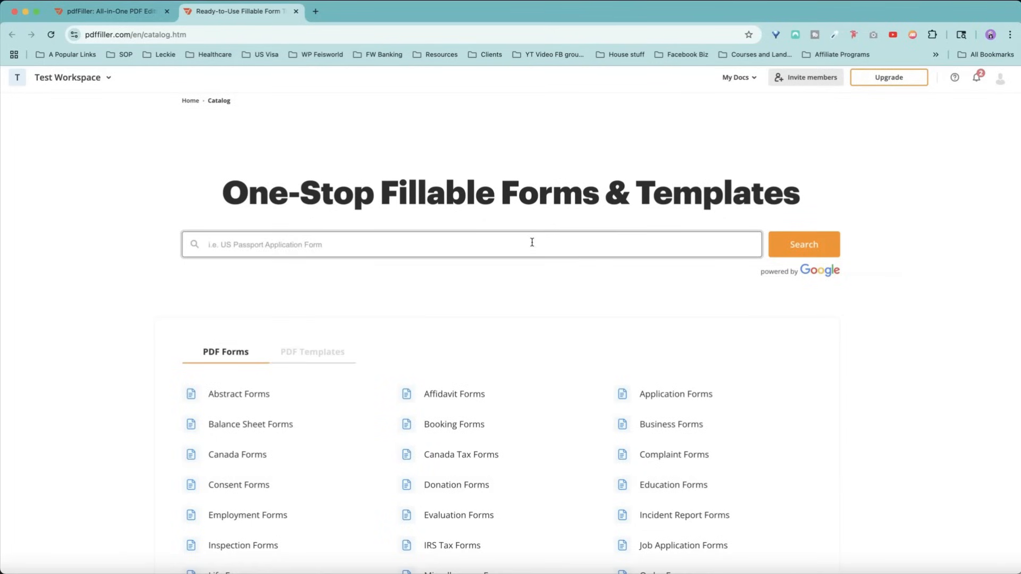
- Search the catalog for '1040' and get the IRS W-9 2024-2025 form into the editor
type("1040")
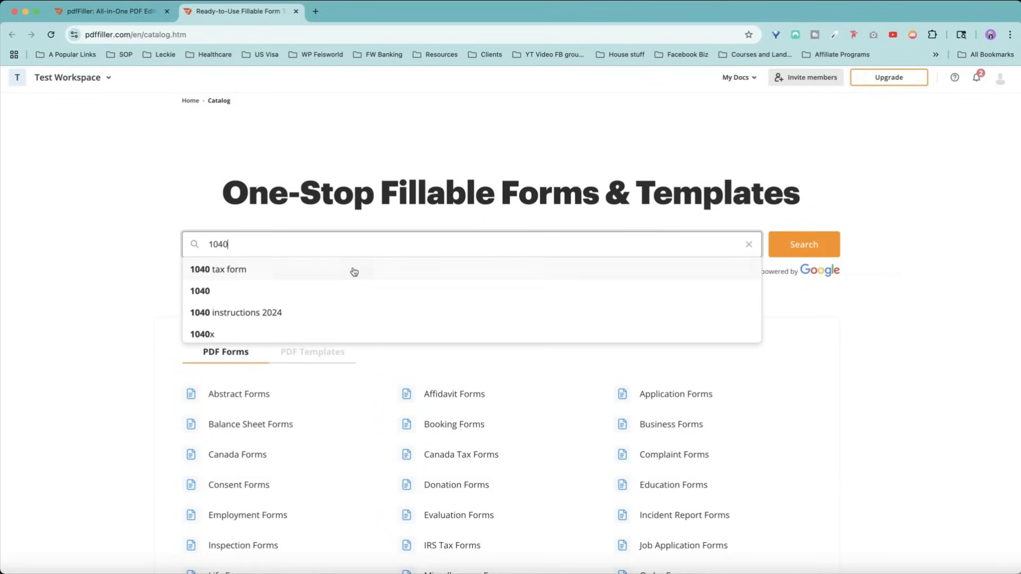
left_click(217, 270)
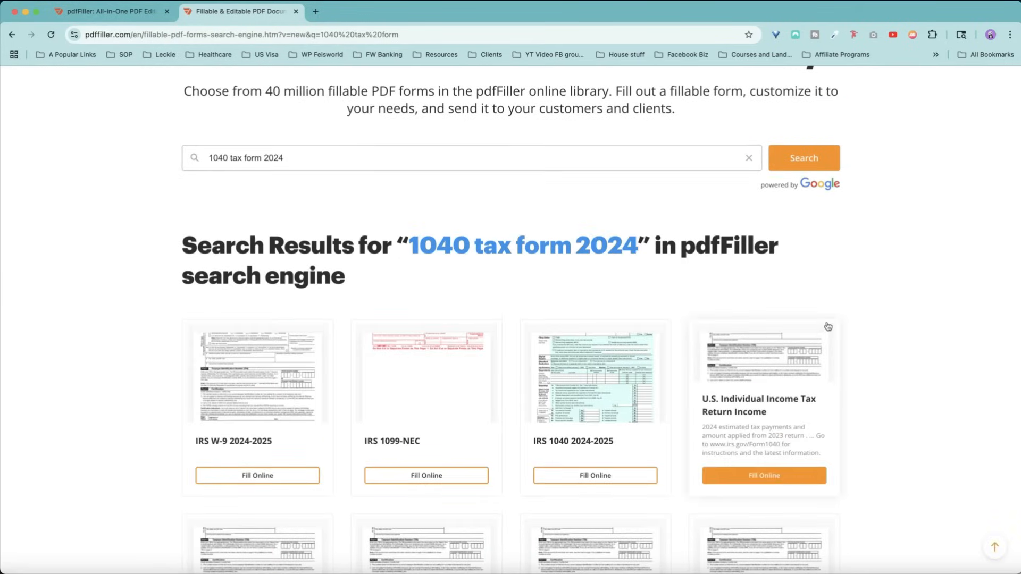
mouse_move(850, 278)
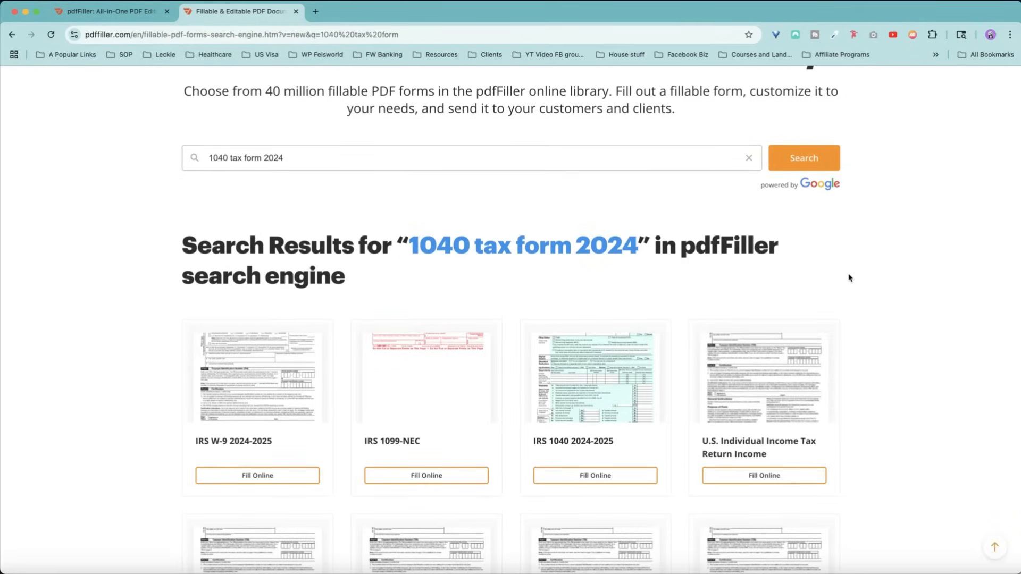
mouse_move(846, 278)
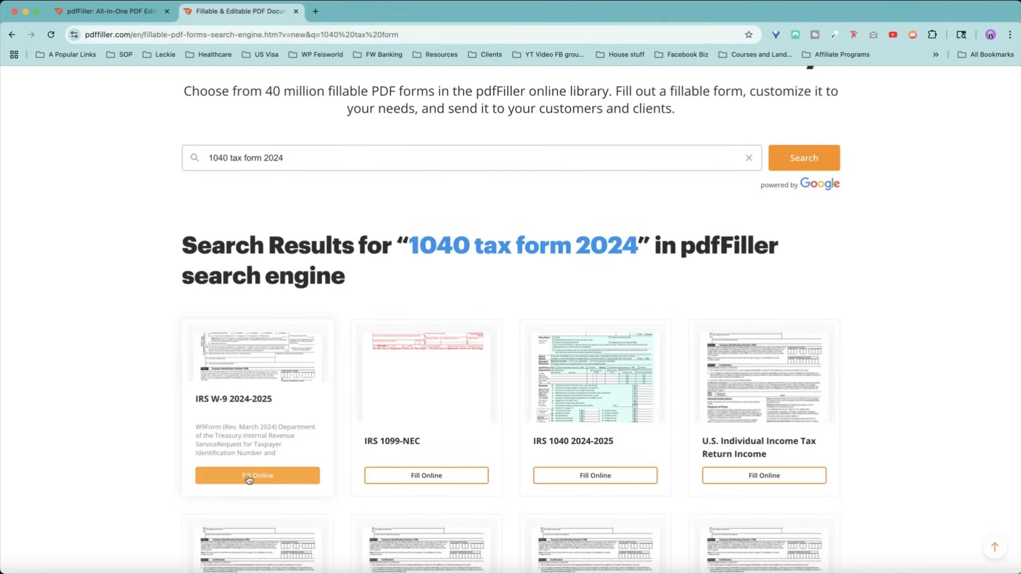
left_click(257, 475)
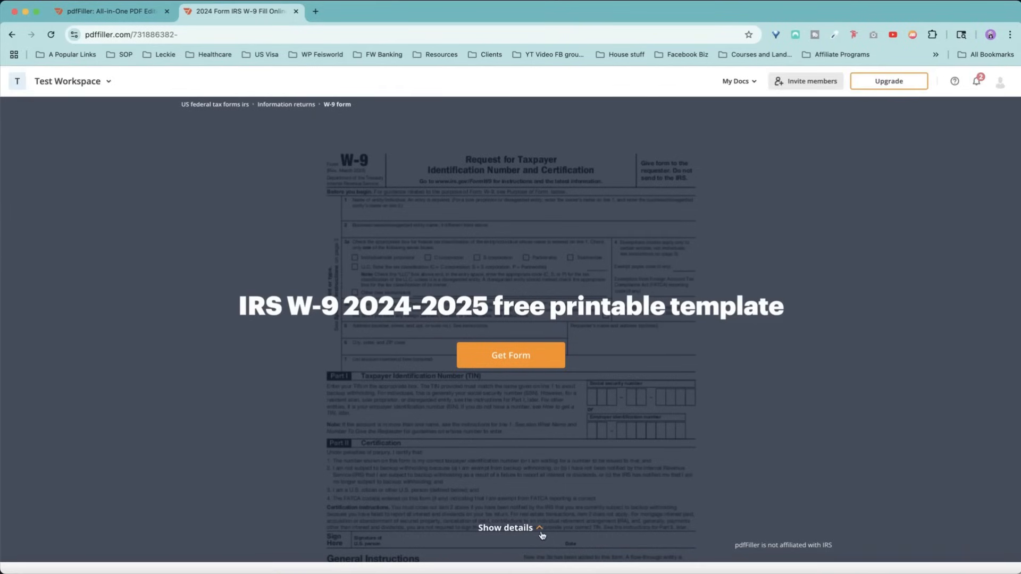
left_click(504, 542)
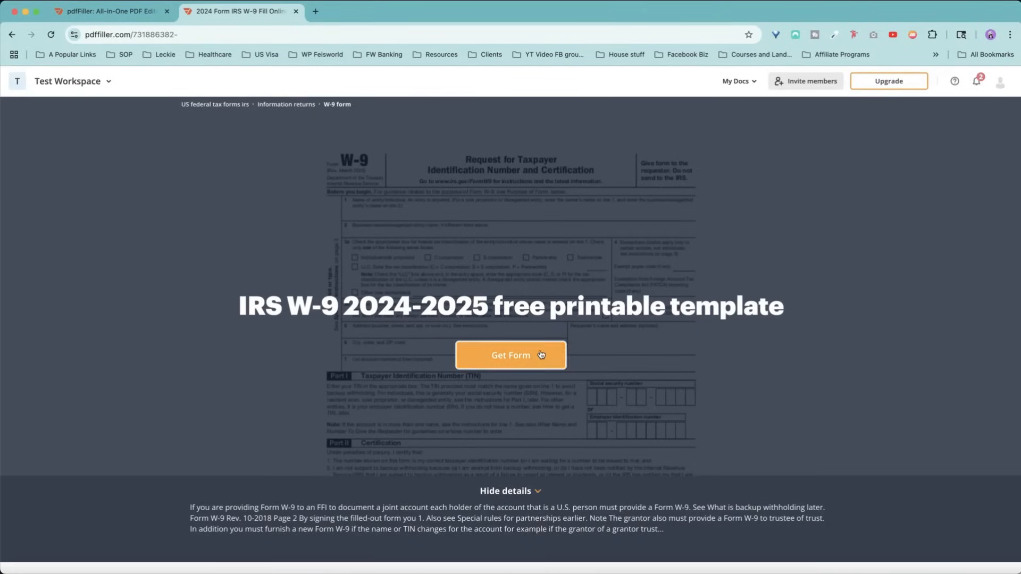
left_click(510, 355)
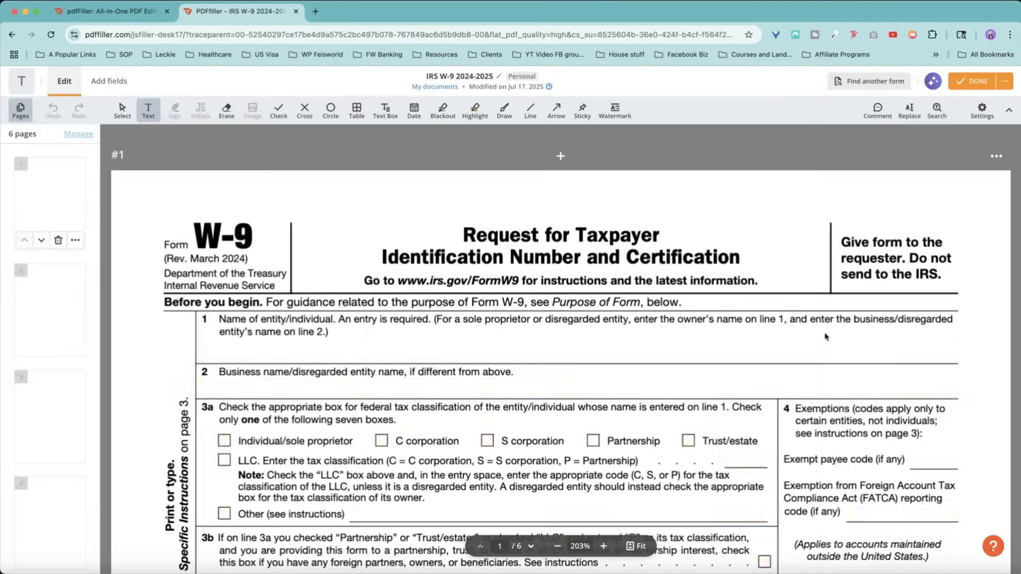
left_click(585, 344)
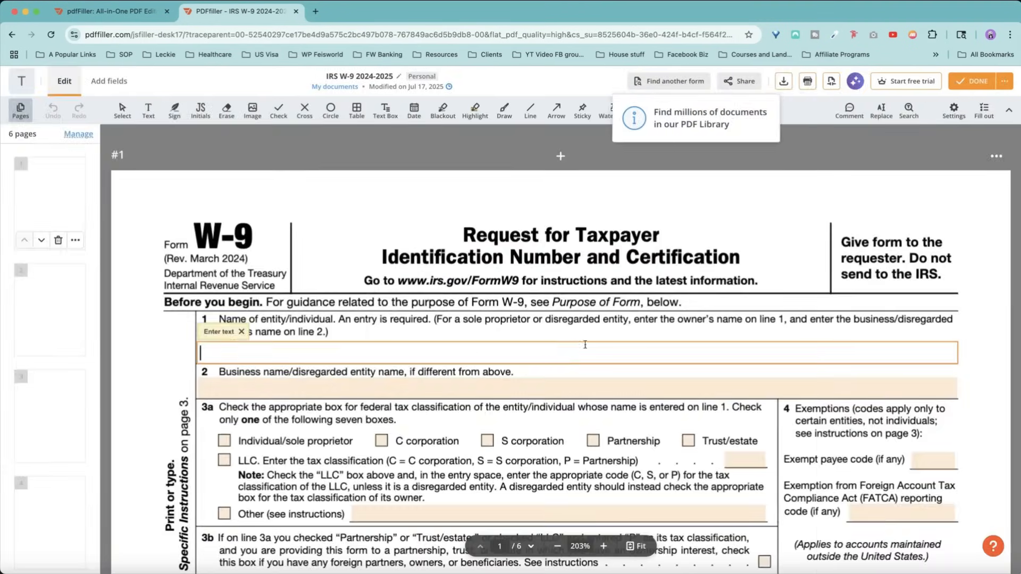
scroll("down", 3)
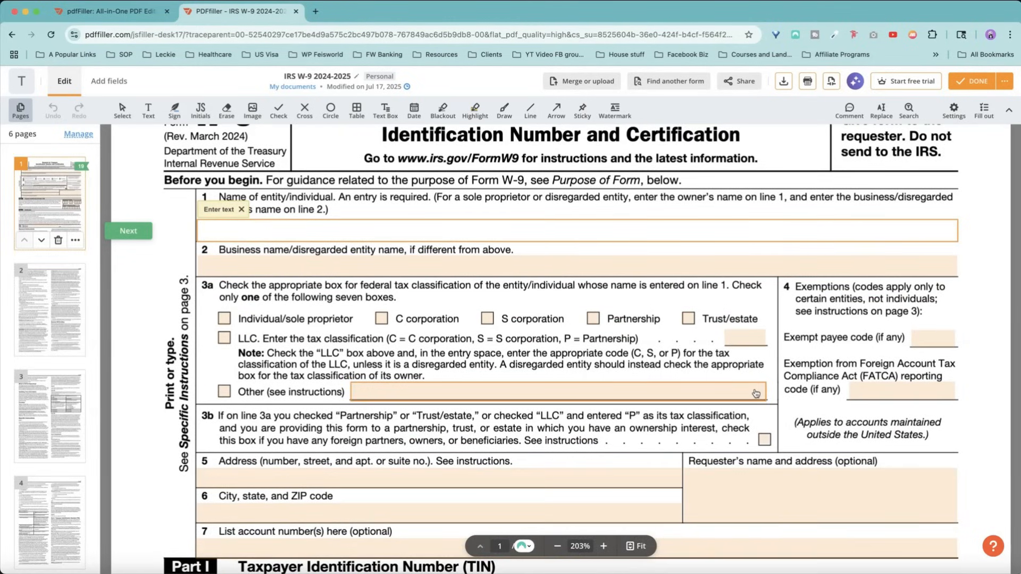
scroll("down", 3)
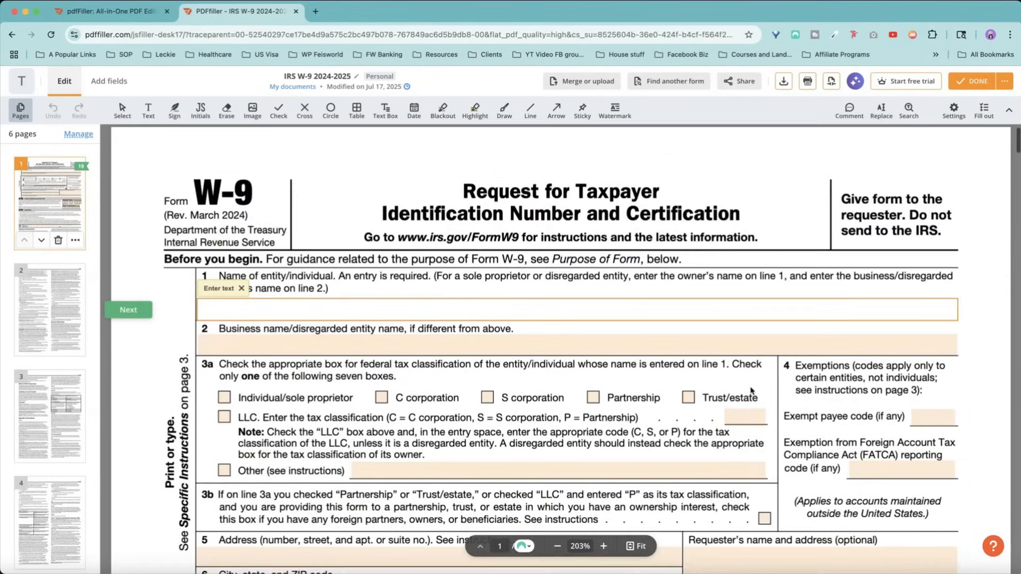
type("Fei Wu")
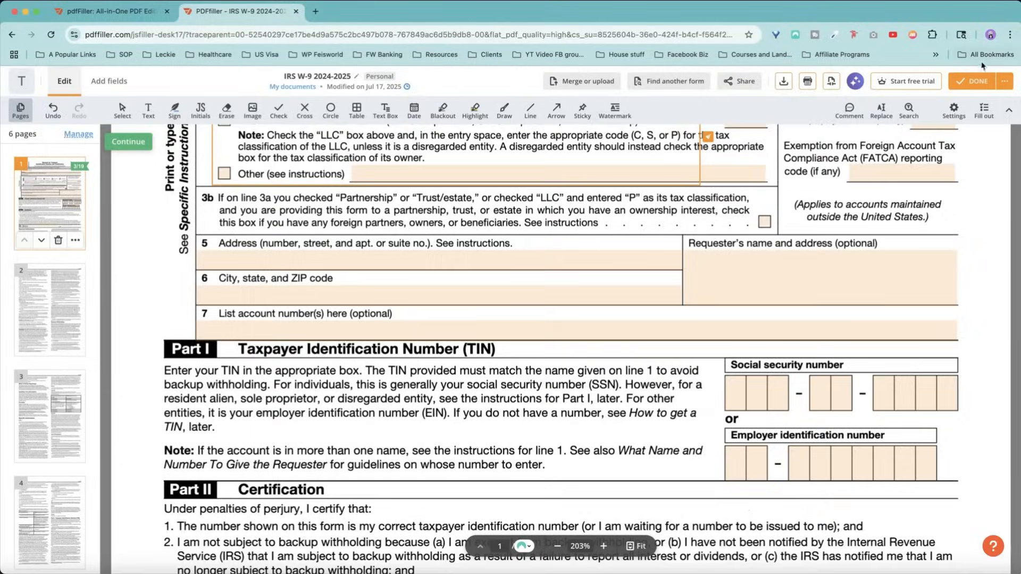
left_click(976, 80)
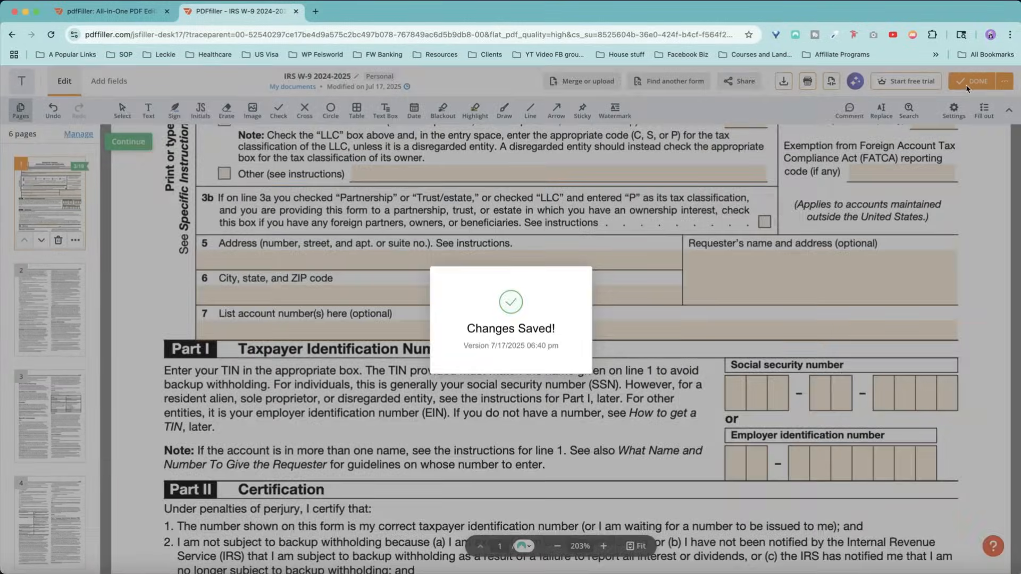
left_click(972, 80)
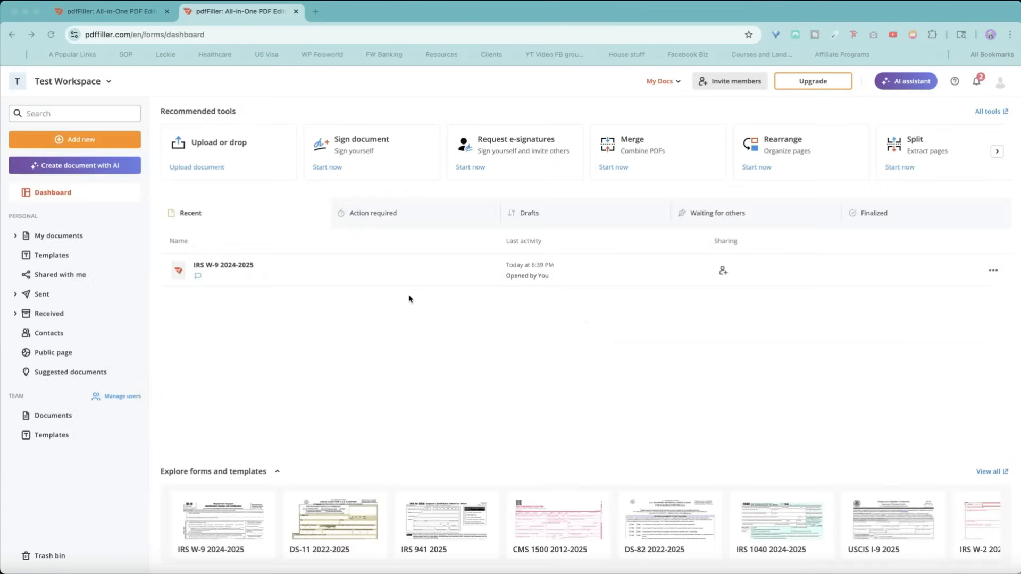
mouse_move(406, 283)
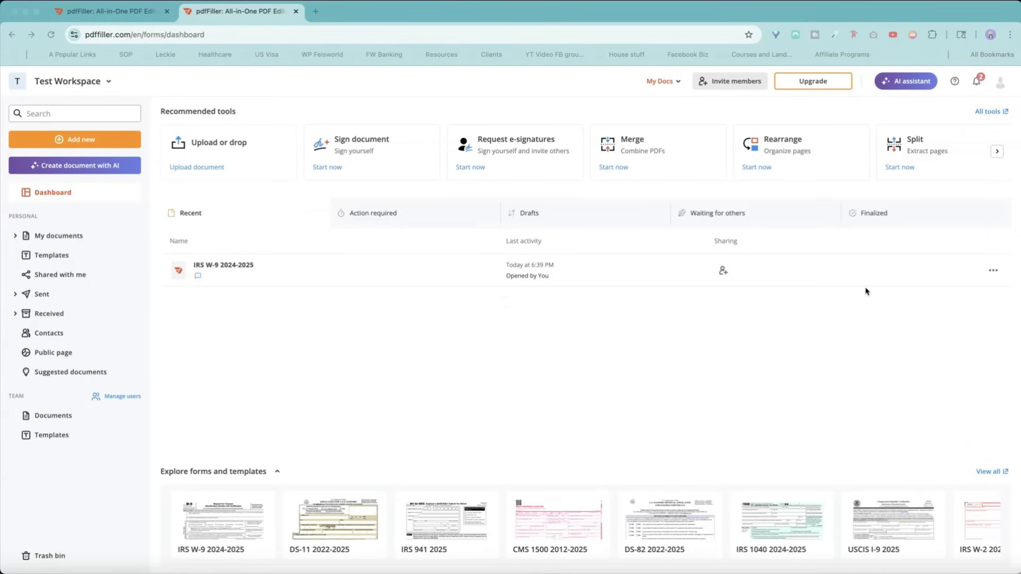
mouse_move(723, 271)
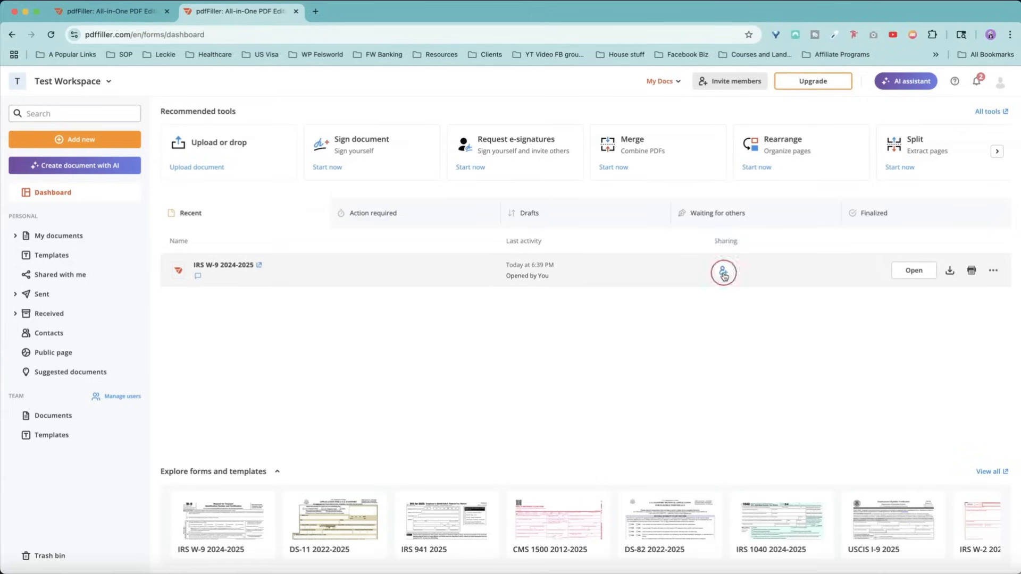
- Open the W-9 row's sharing settings, reaching the e-signature add-recipients dialog
left_click(723, 272)
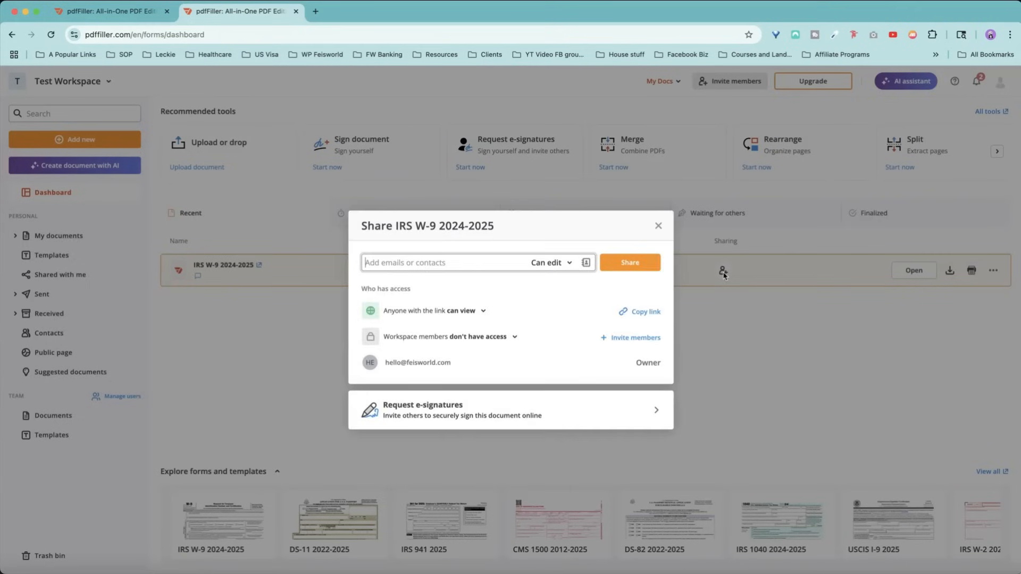
left_click(437, 263)
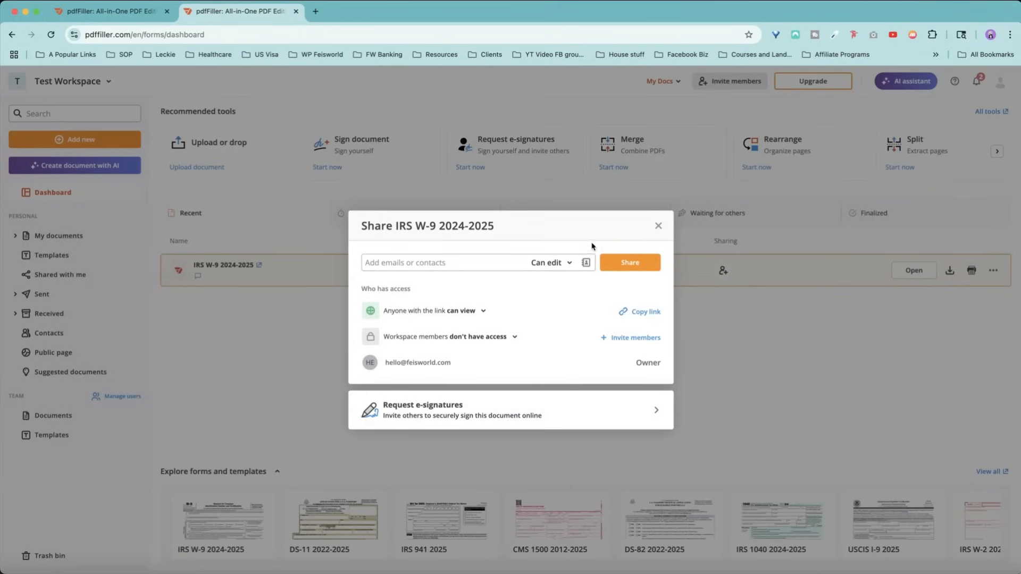
left_click(566, 262)
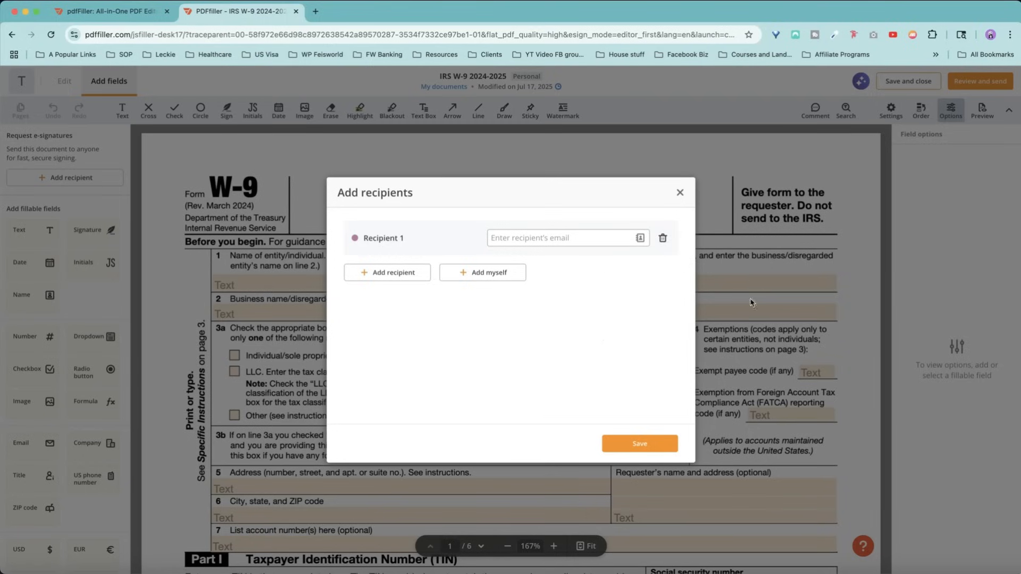
mouse_move(630, 272)
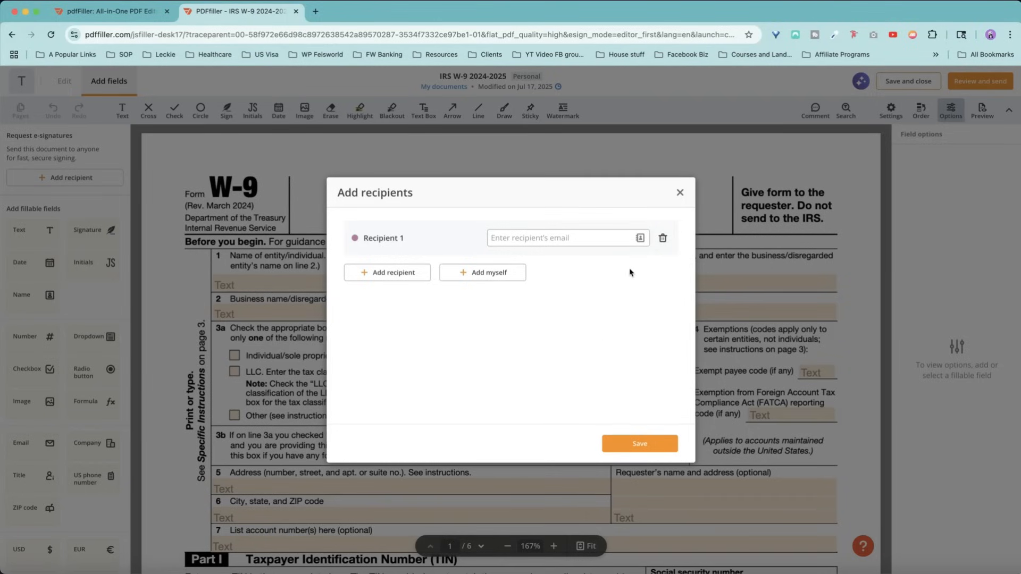
mouse_move(491, 278)
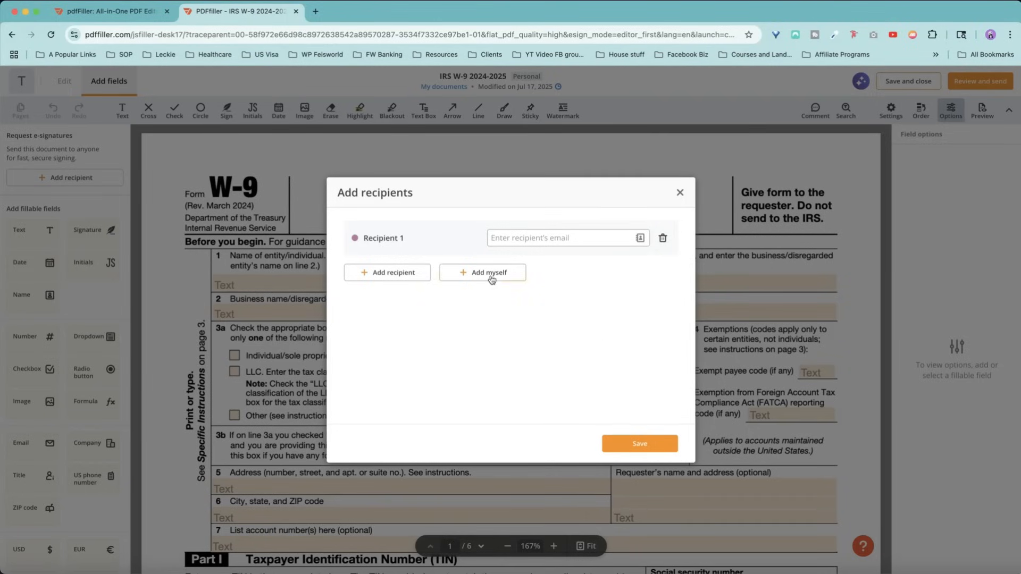
mouse_move(395, 272)
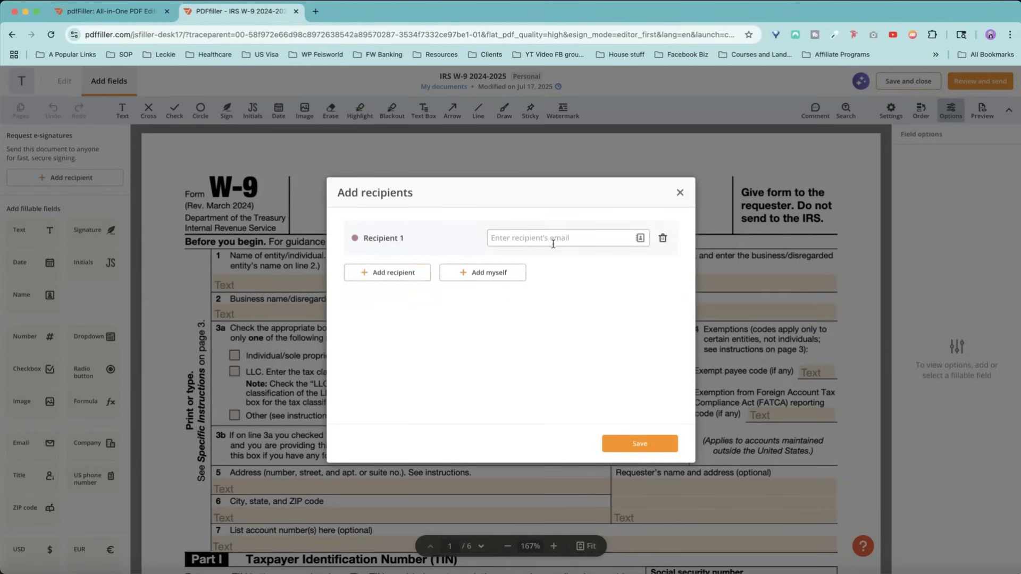
- Enter Recipient 1's email and add yourself as Recipient 2 for the W-9 signing request
left_click(482, 273)
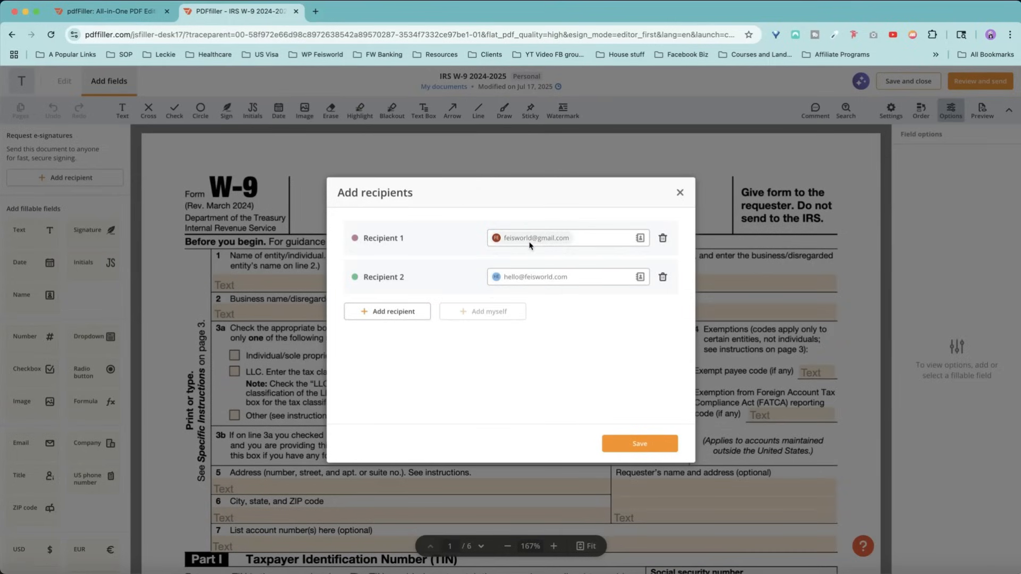
mouse_move(587, 224)
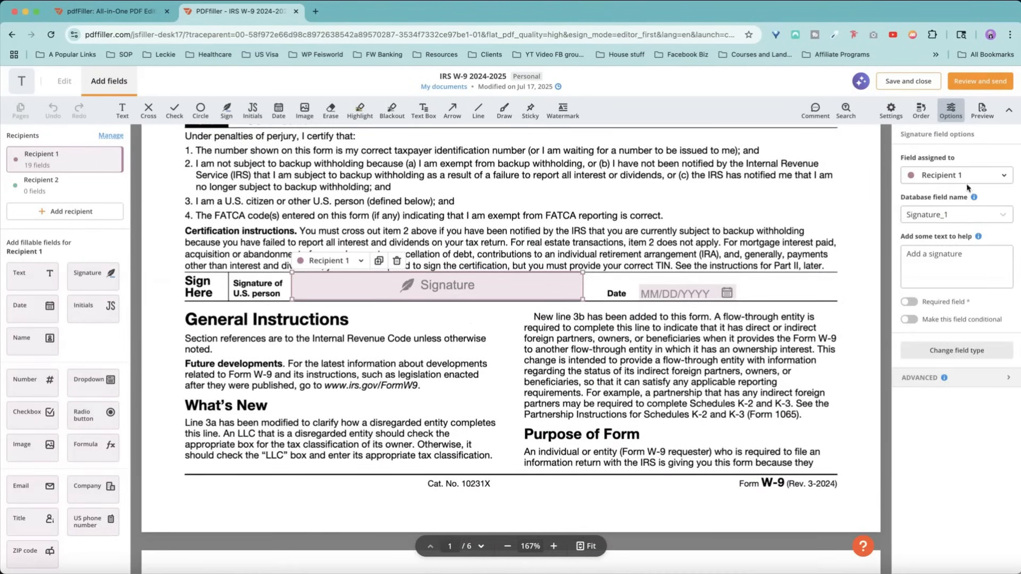
- Assign the W-9 Signature field to Recipient 2 and mark it as a required field
left_click(956, 174)
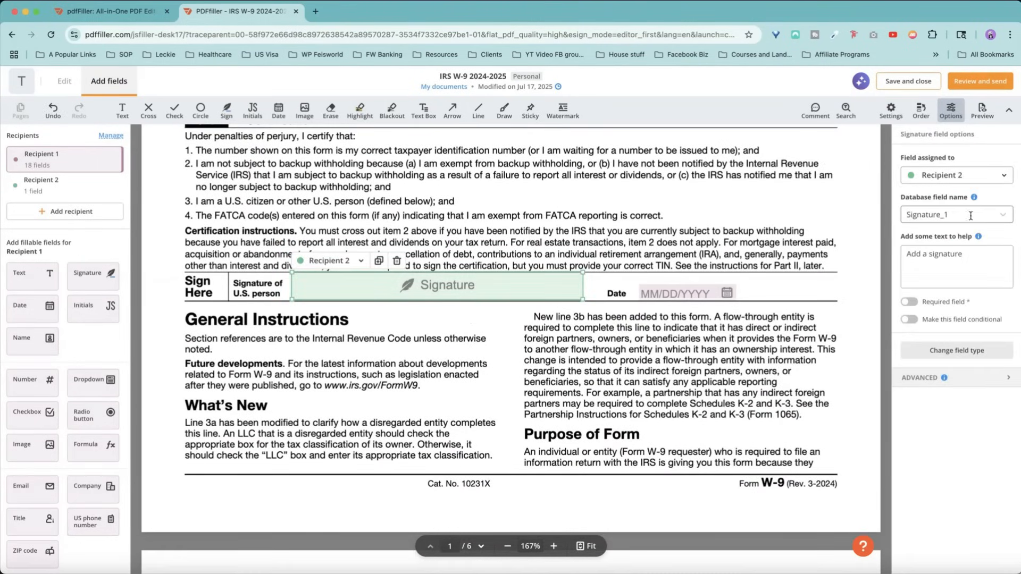
mouse_move(969, 213)
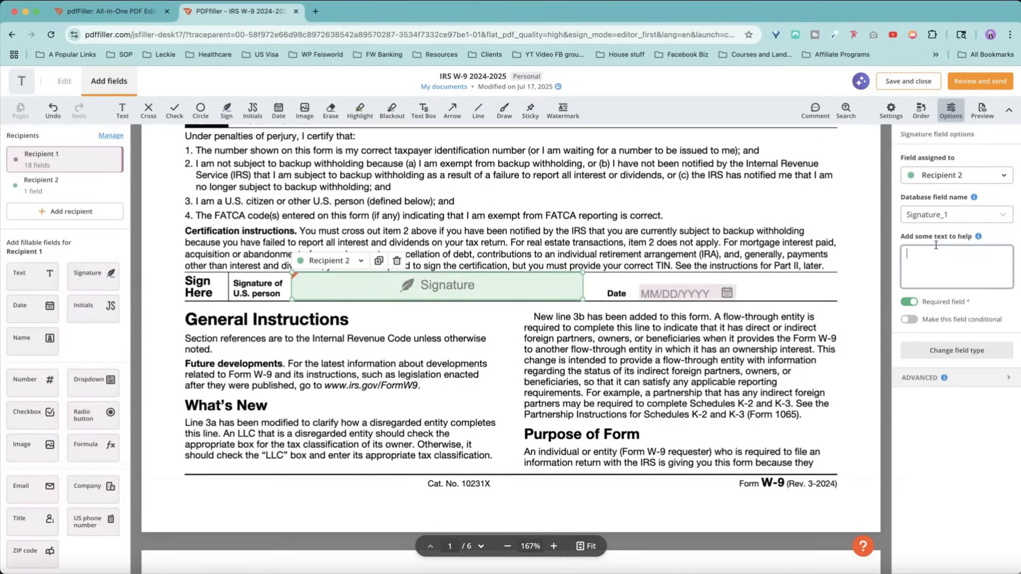
mouse_move(978, 238)
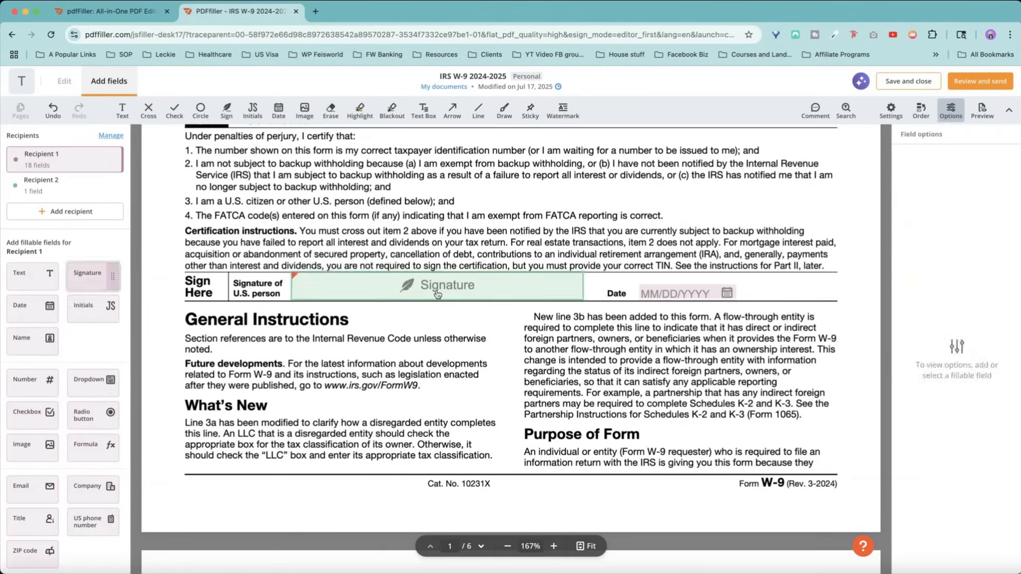
left_click(685, 291)
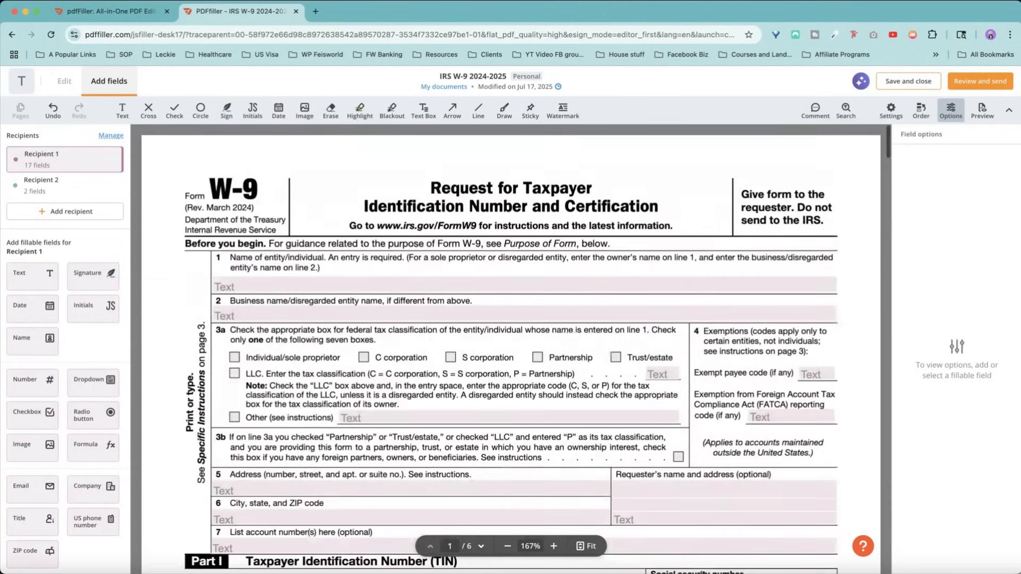
mouse_move(906, 84)
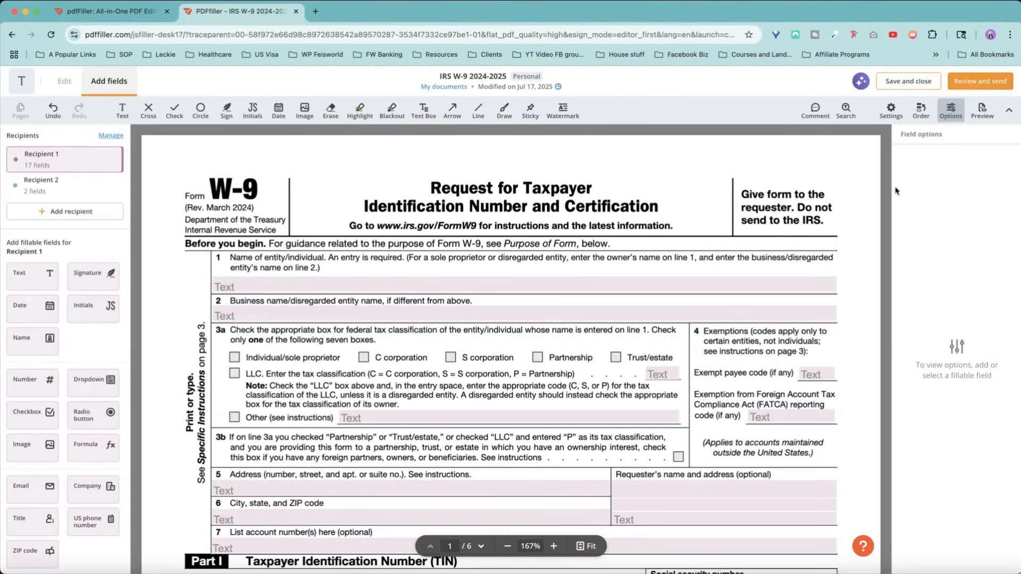
scroll("down", 3)
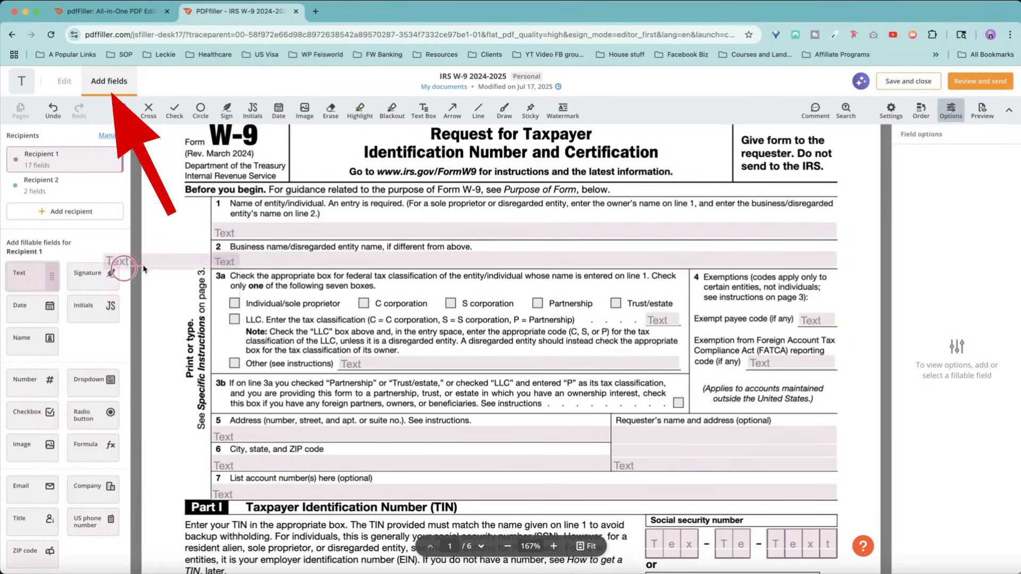
- Review the form and fillable fields panel, then save the W-9's recipient field setup
scroll("down", 3)
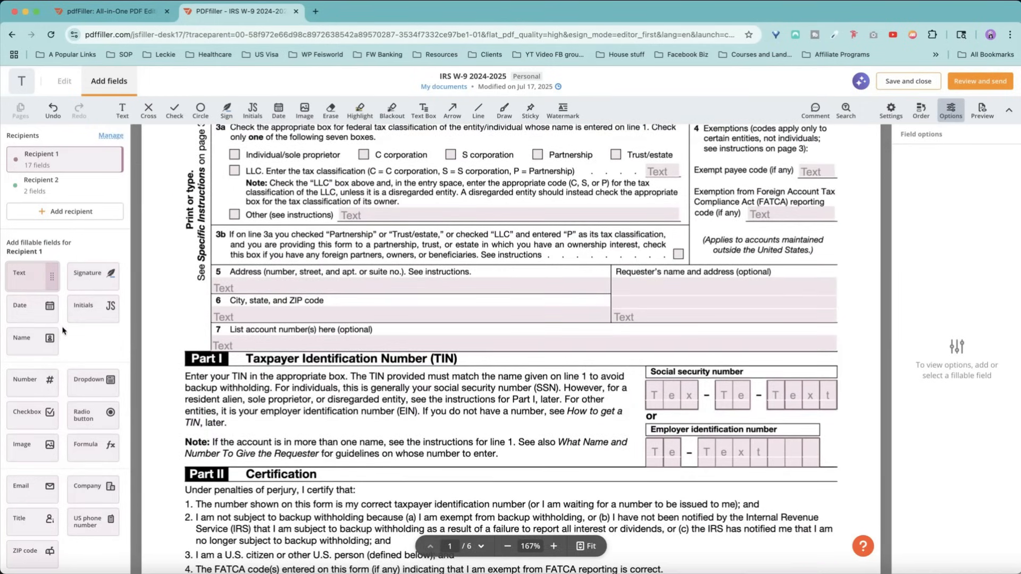
scroll("down", 3)
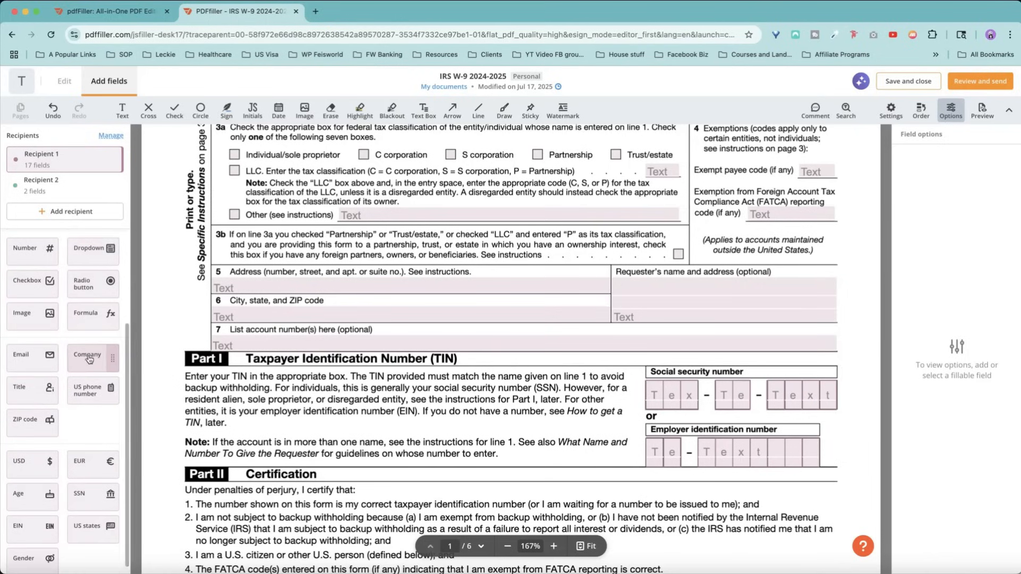
mouse_move(123, 460)
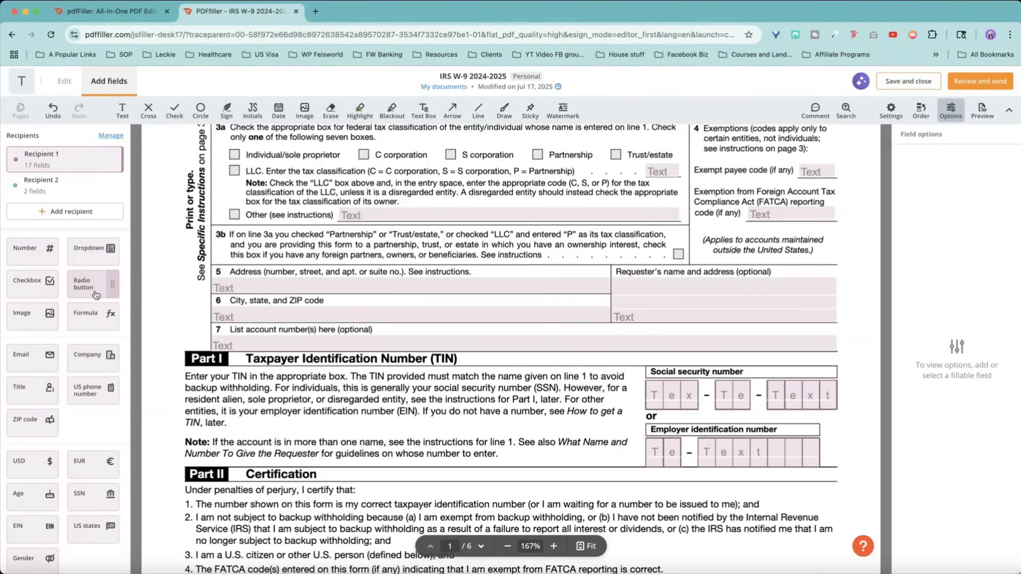
mouse_move(93, 317)
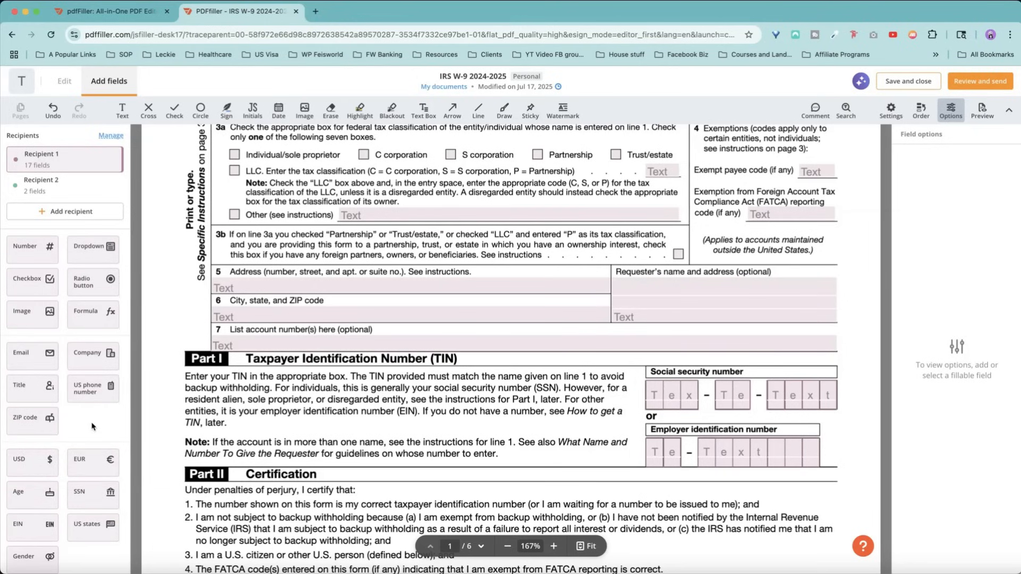
mouse_move(97, 431)
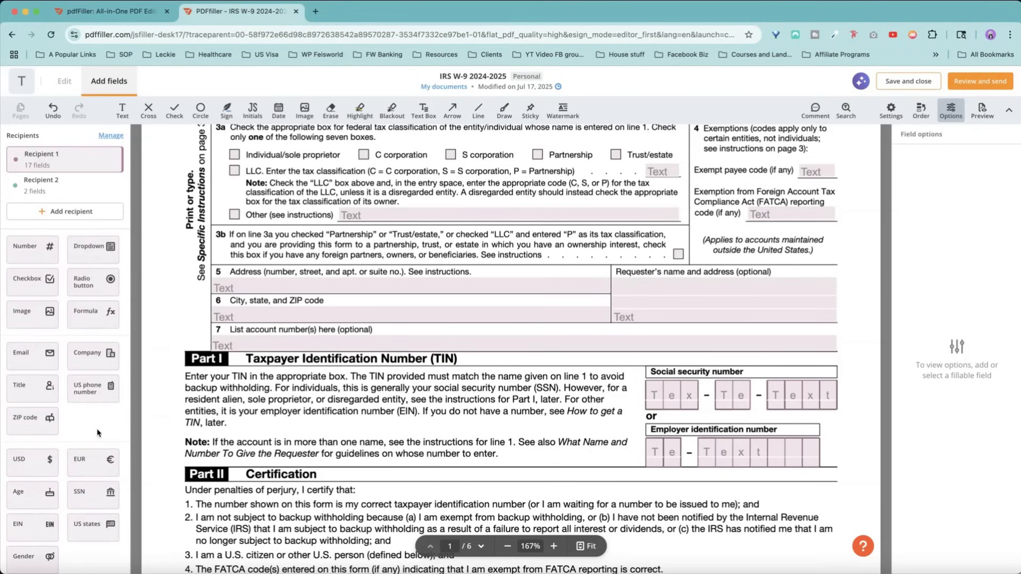
left_click(908, 80)
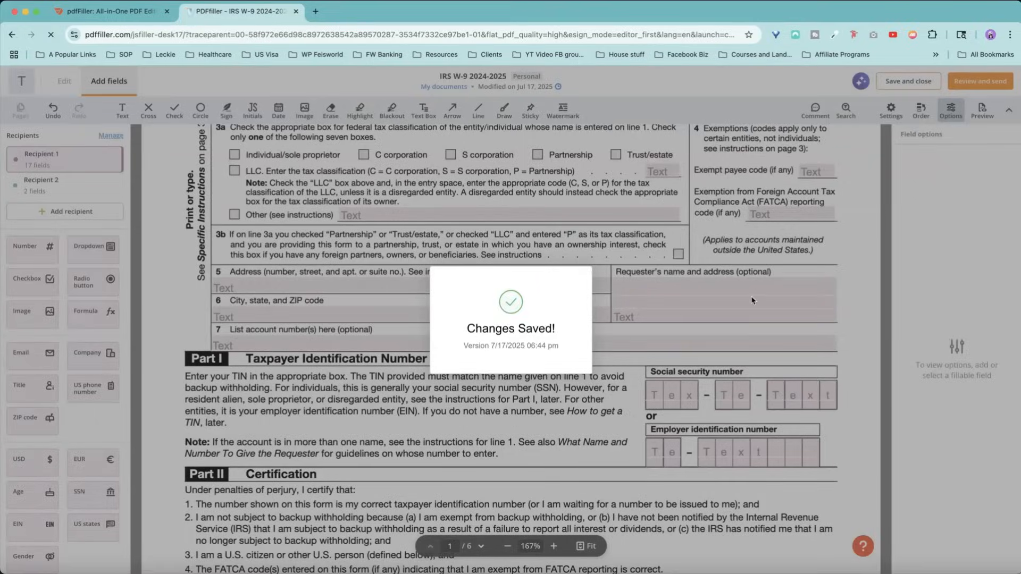
- Switch to the Video Integration Agreement in Google Docs and download it as Microsoft Word (.docx)
left_click(369, 11)
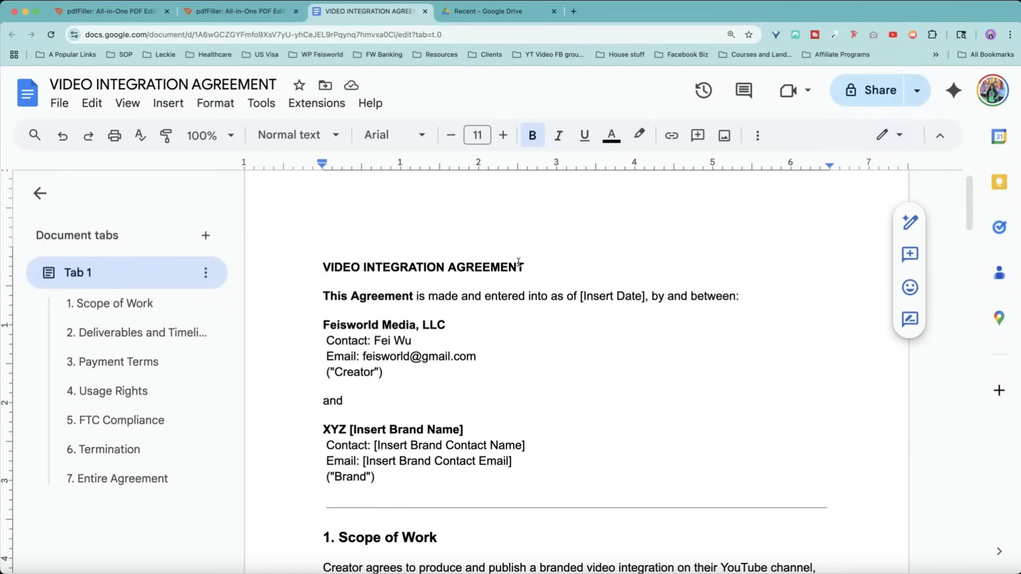
scroll("down", 3)
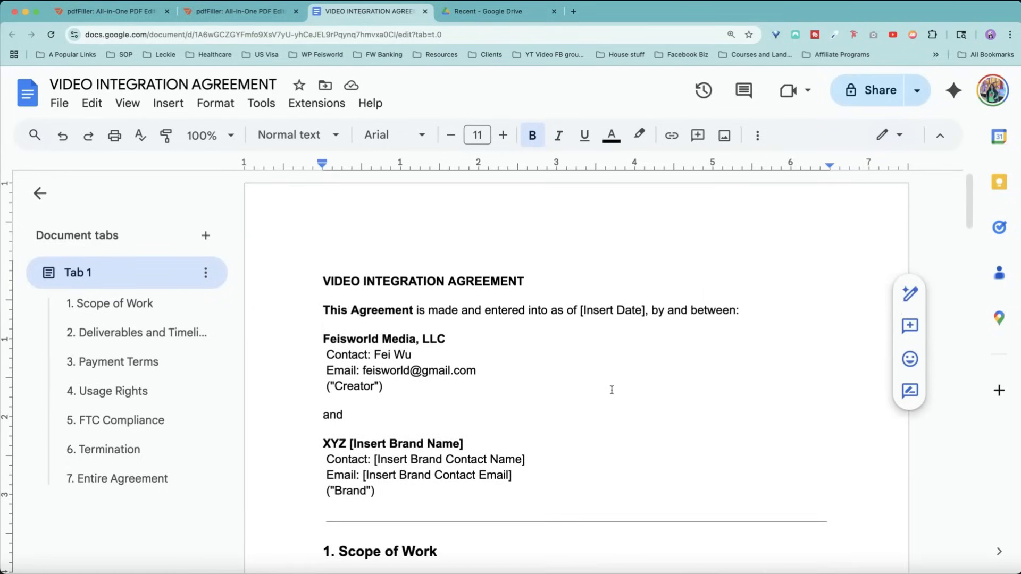
scroll("down", 3)
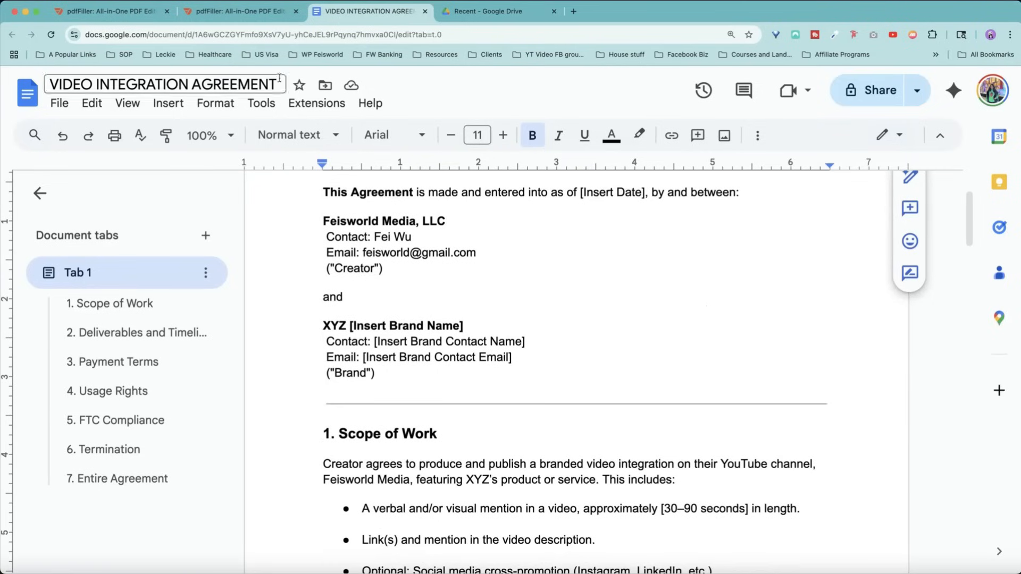
left_click(58, 103)
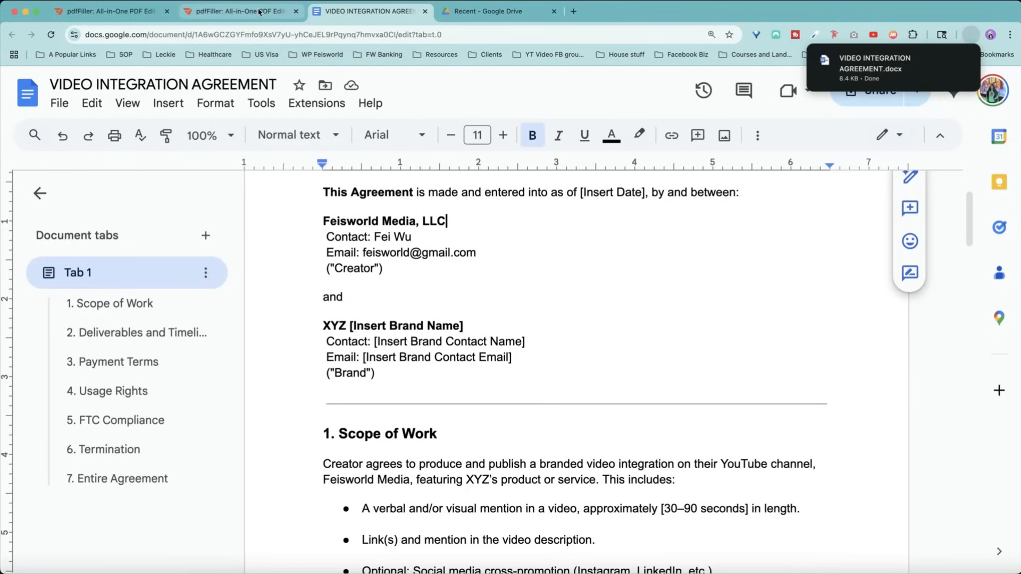
mouse_move(240, 10)
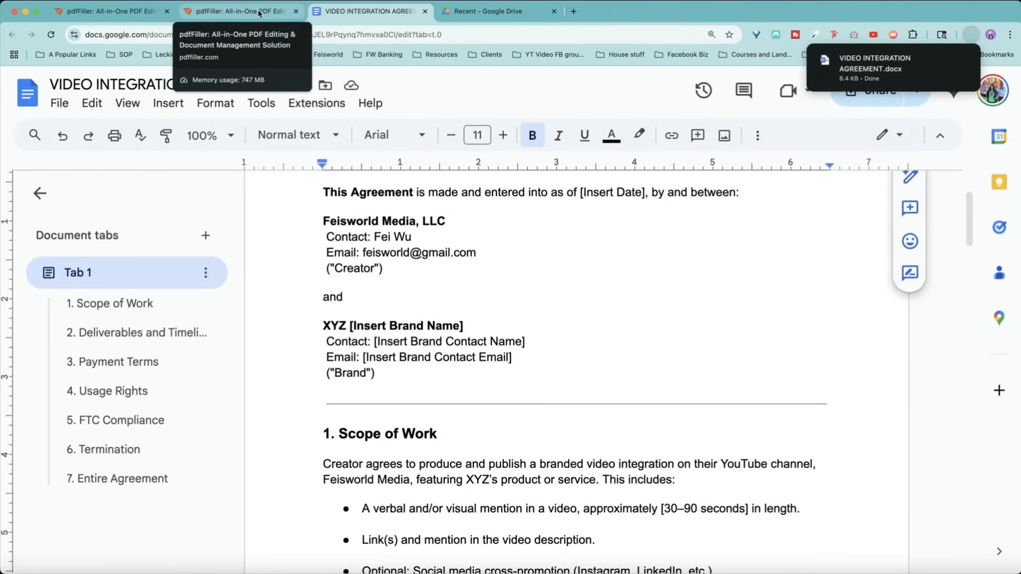
- Back in pdfFiller My documents, use the VIDEO INTEGRATION AGREEMENT template to create a new document copy
left_click(258, 12)
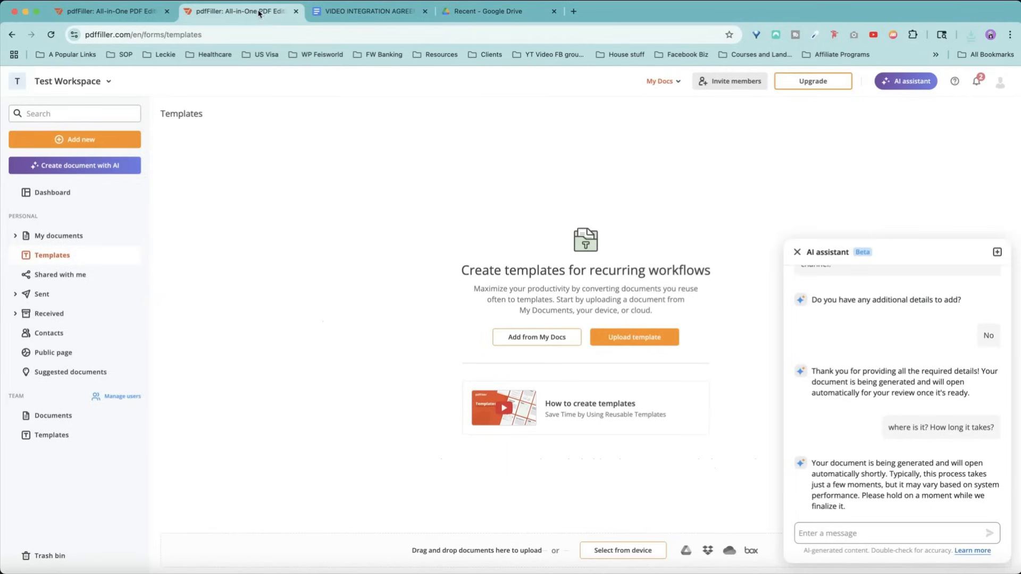
mouse_move(346, 250)
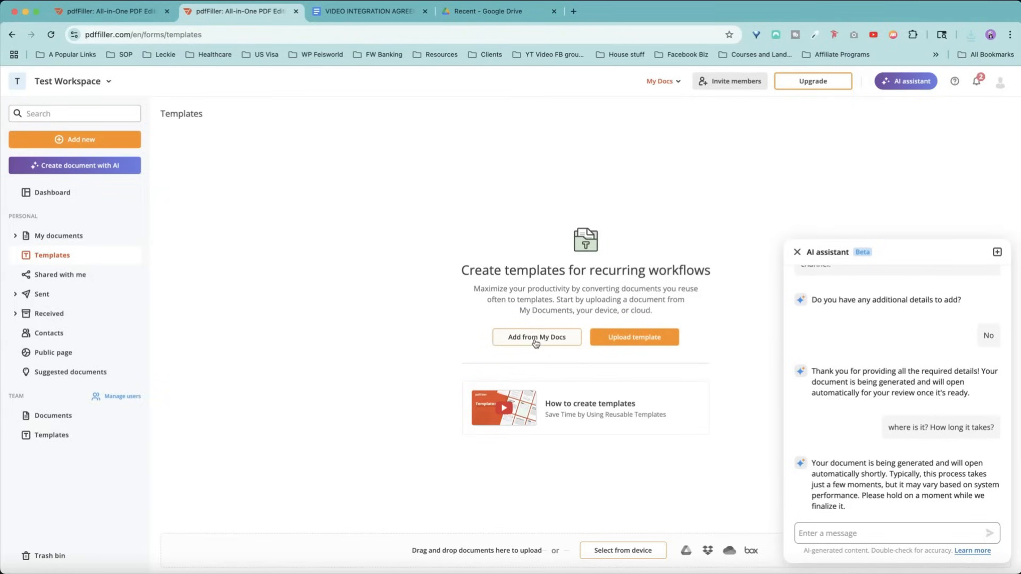
mouse_move(631, 344)
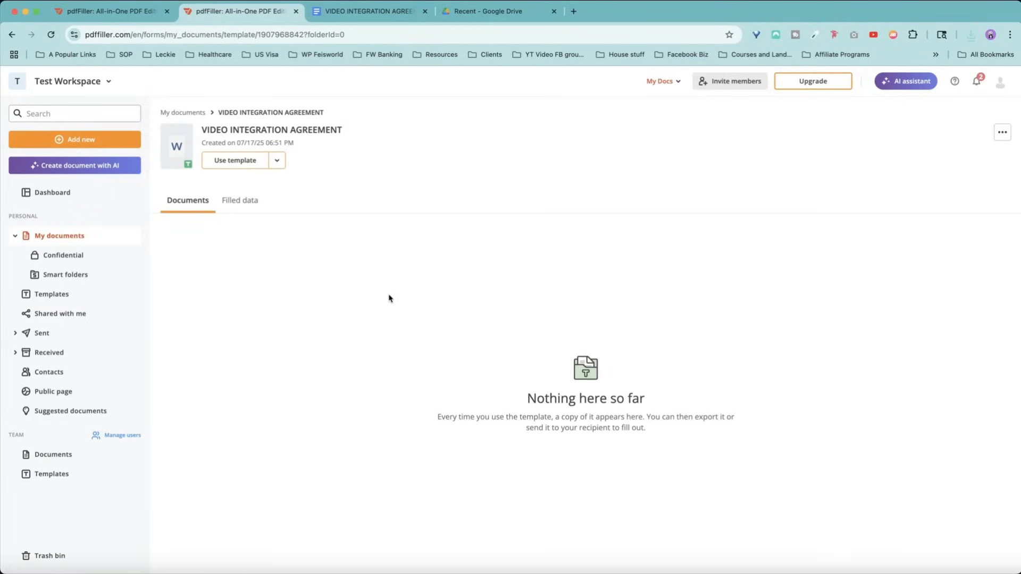
mouse_move(320, 134)
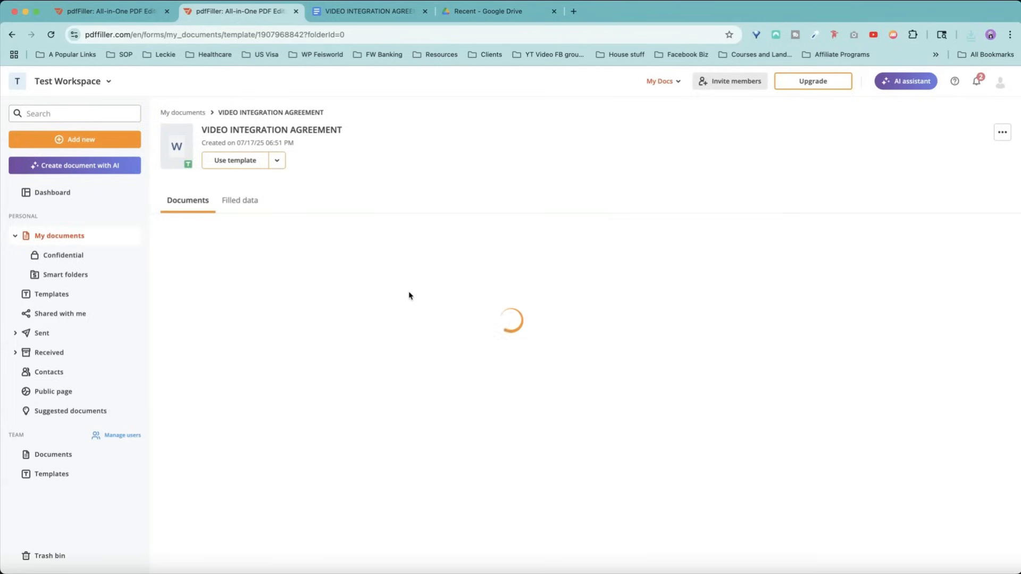
left_click(277, 160)
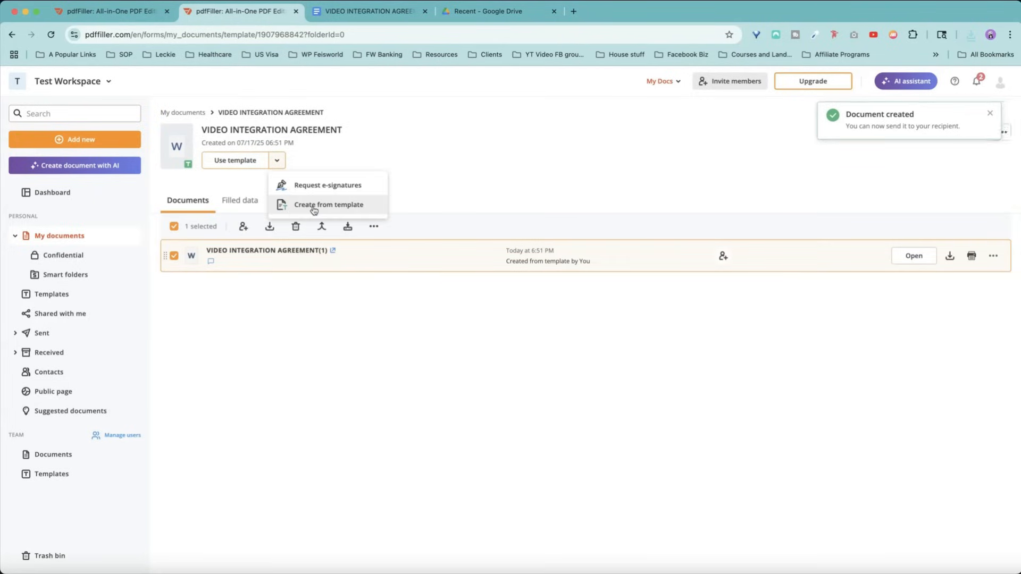
left_click(313, 206)
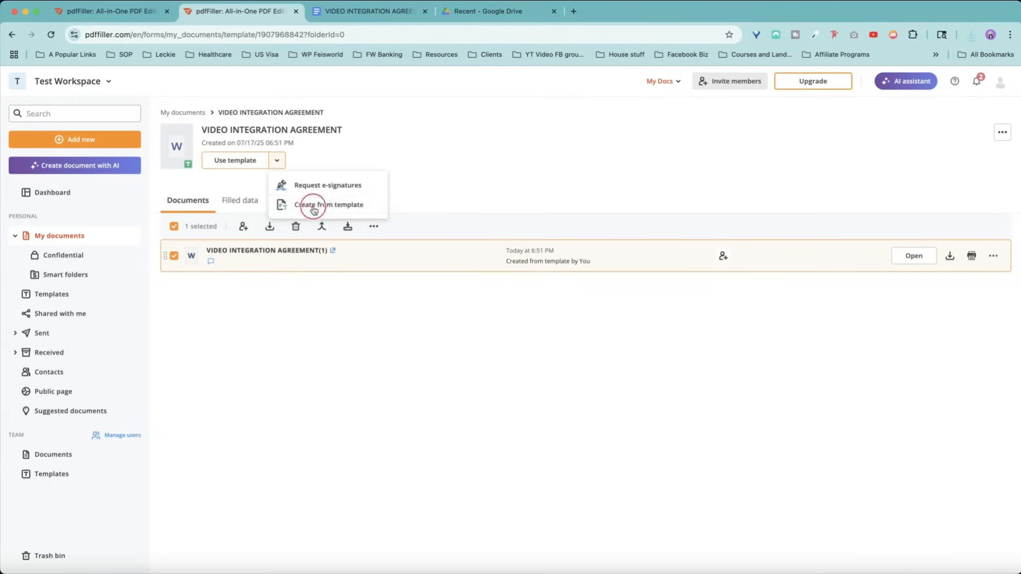
left_click(313, 205)
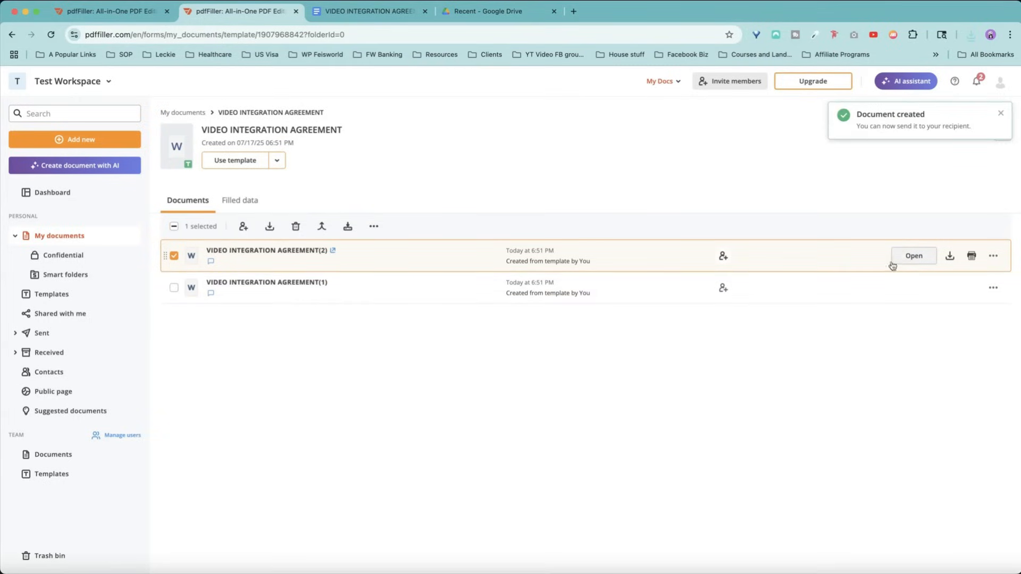
left_click(913, 255)
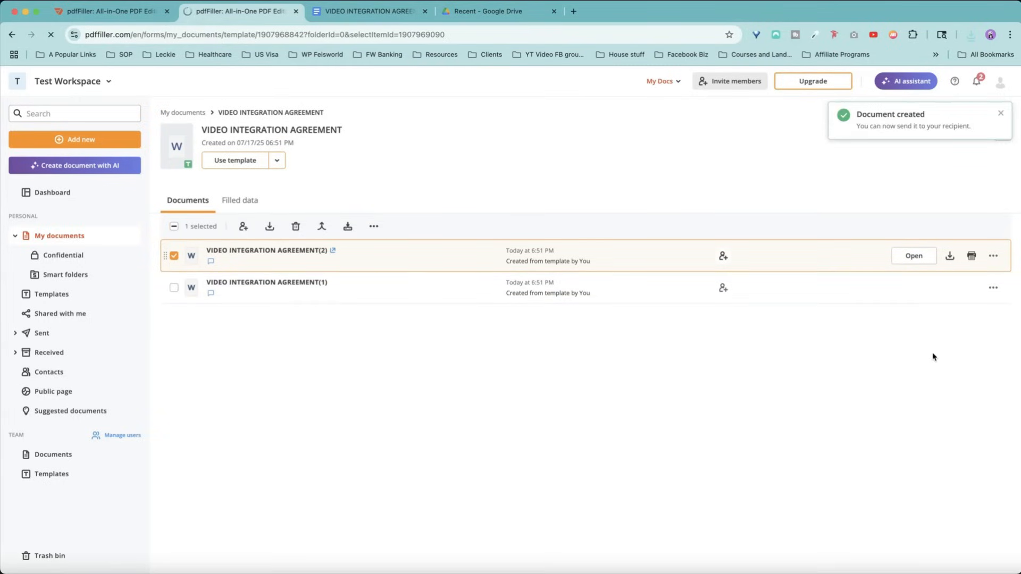
- Open VIDEO INTEGRATION AGREEMENT(2) in the editor and dismiss the welcome tour and tips popups
left_click(913, 255)
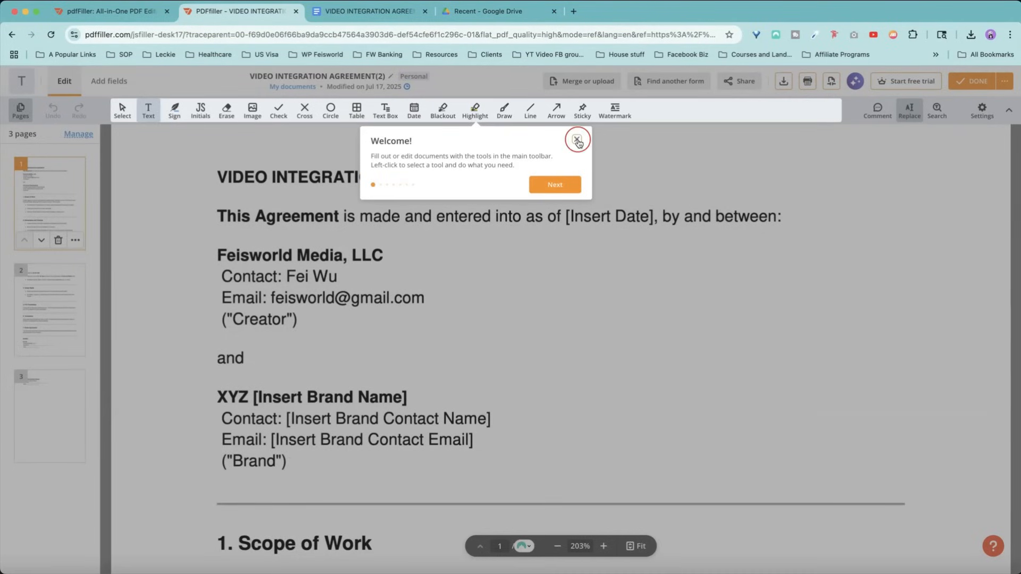
left_click(555, 185)
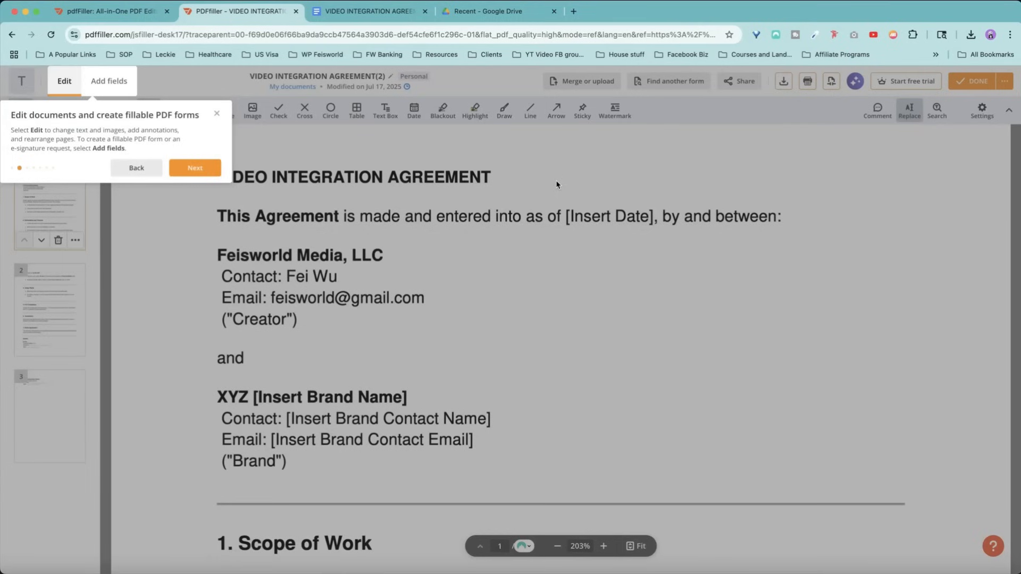
left_click(216, 113)
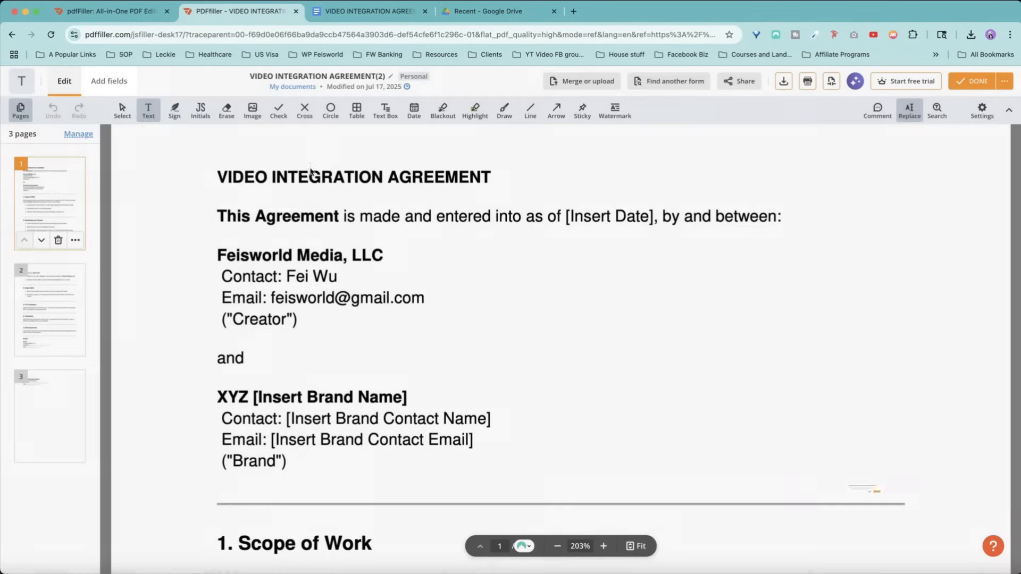
left_click(580, 355)
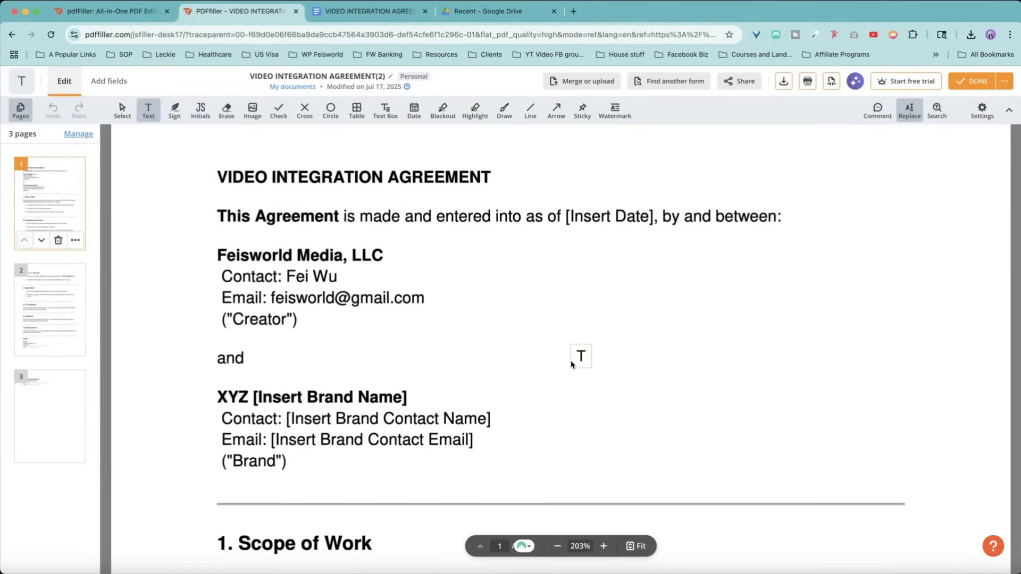
- Sign the creator's signature block on page 2 and date it 07/17/2025
scroll("down", 3)
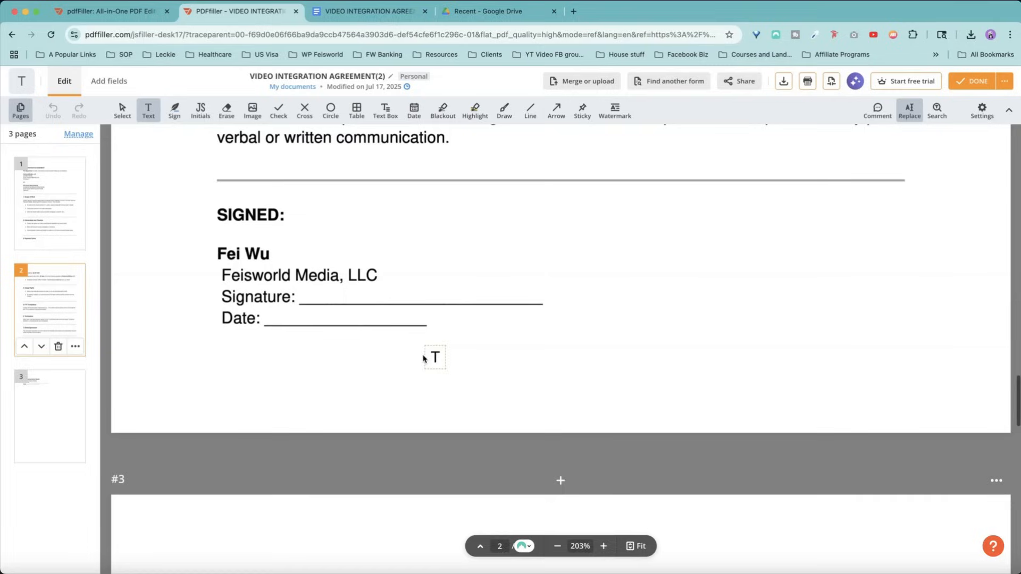
left_click_drag(434, 357, 469, 381)
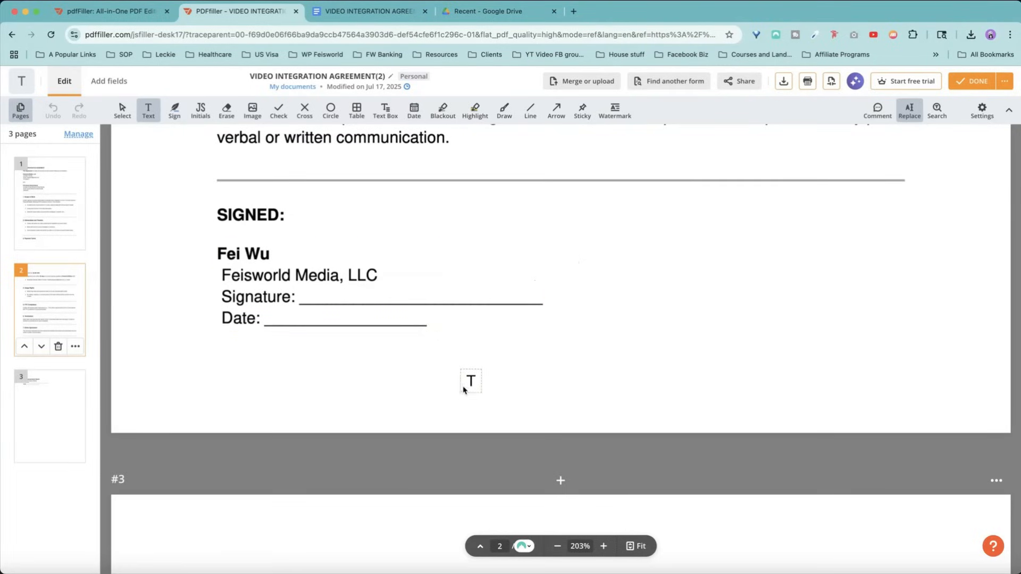
scroll("down", 3)
type("07/17/2025")
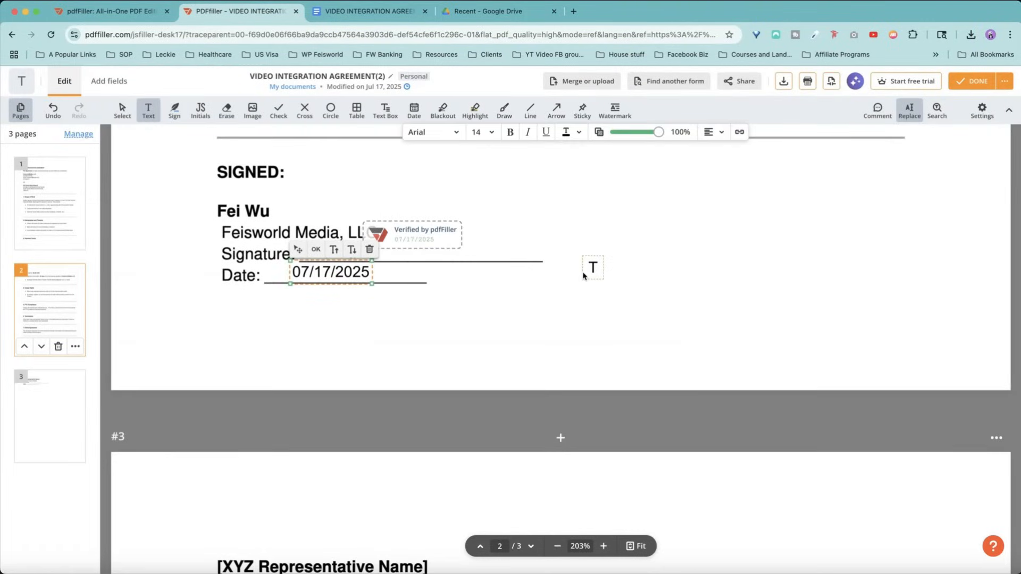
scroll("down", 3)
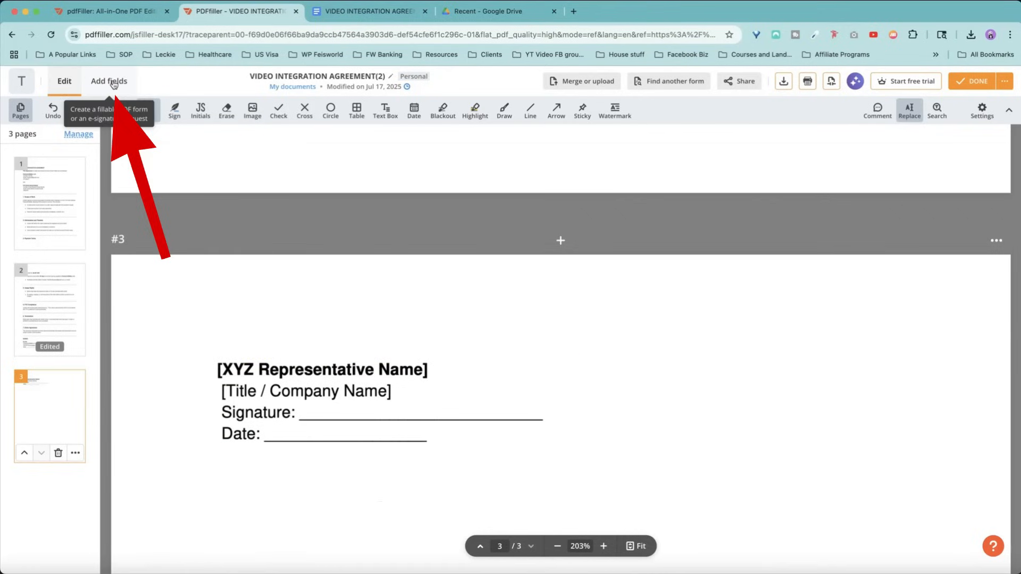
- Place Signature and Date fields on page 3's brand representative block and start adding a signing recipient
left_click(109, 81)
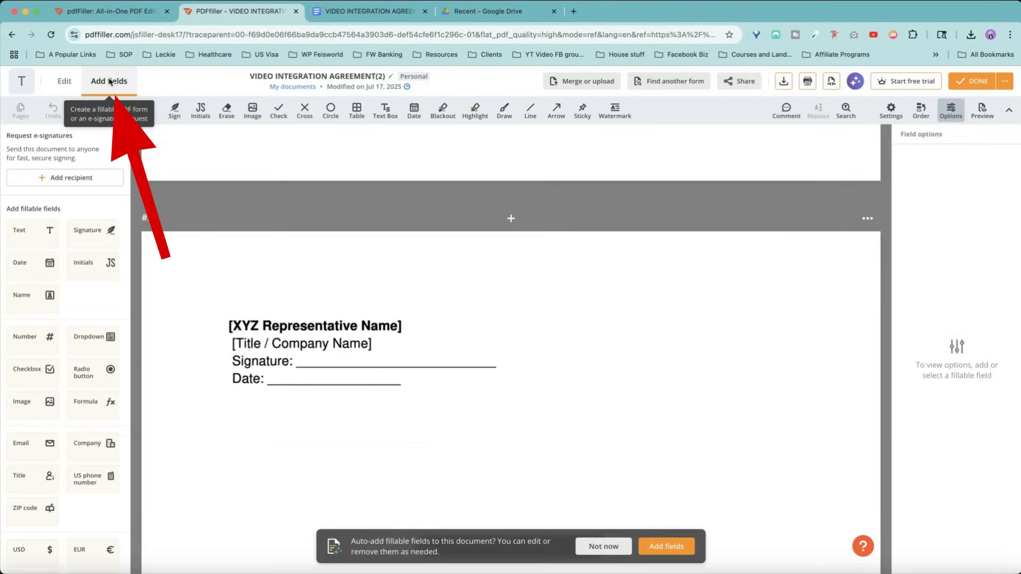
left_click(109, 81)
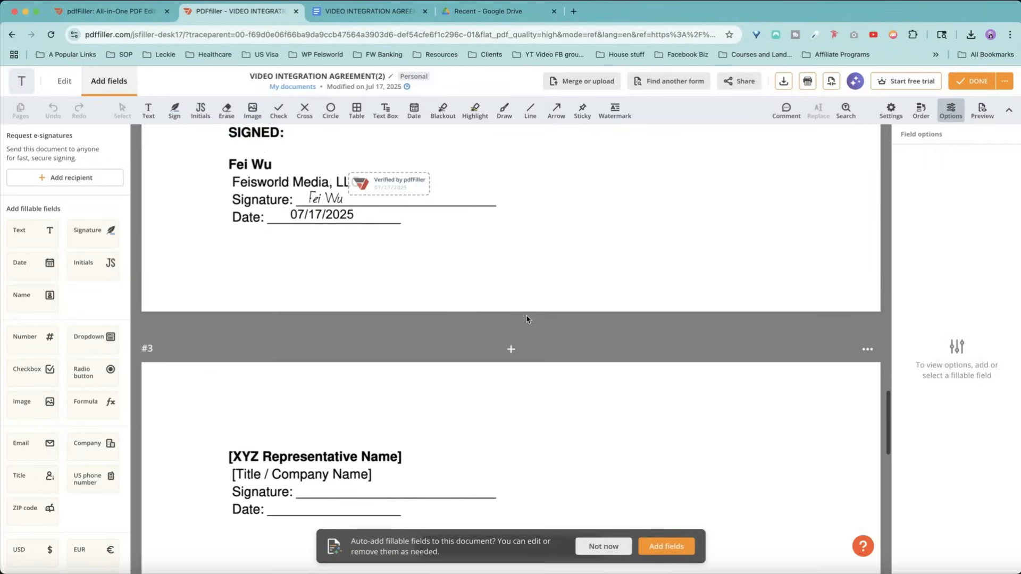
scroll("down", 3)
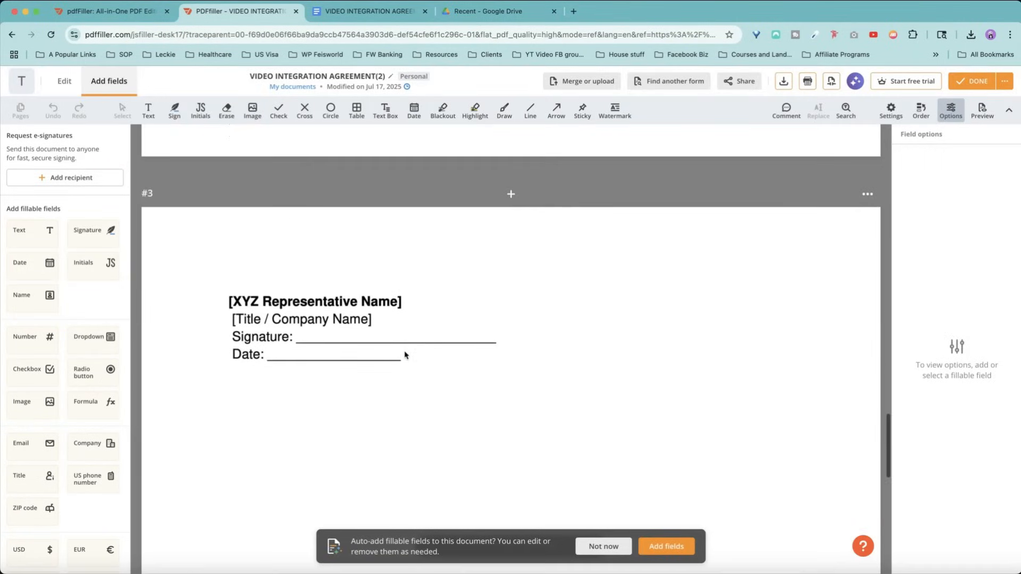
mouse_move(562, 387)
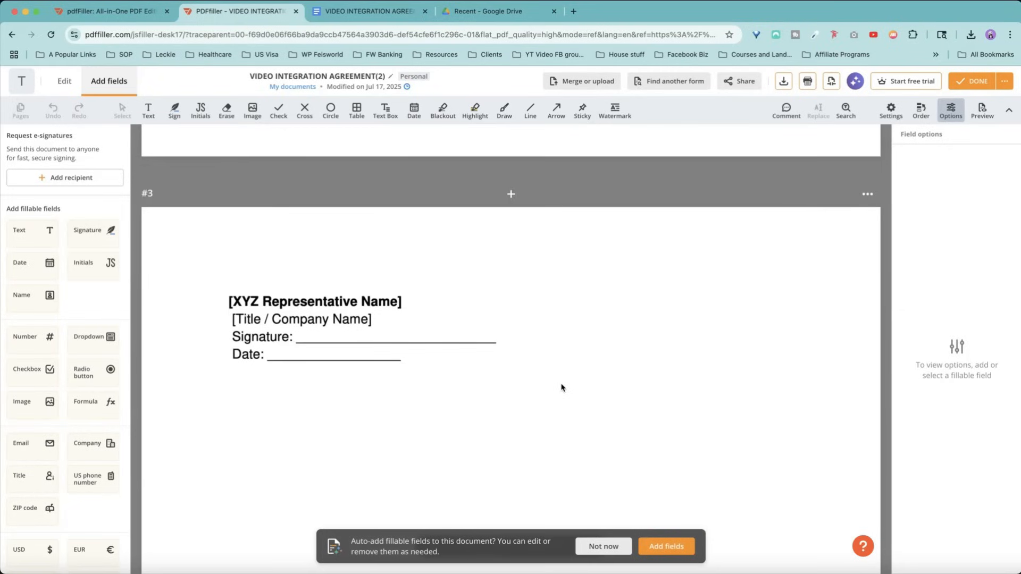
scroll("down", 3)
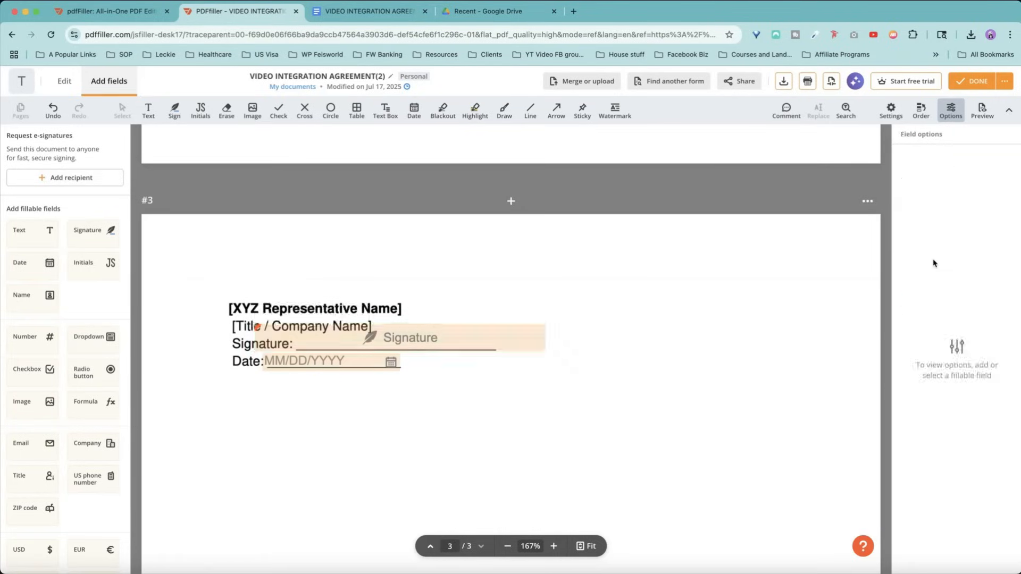
left_click(410, 338)
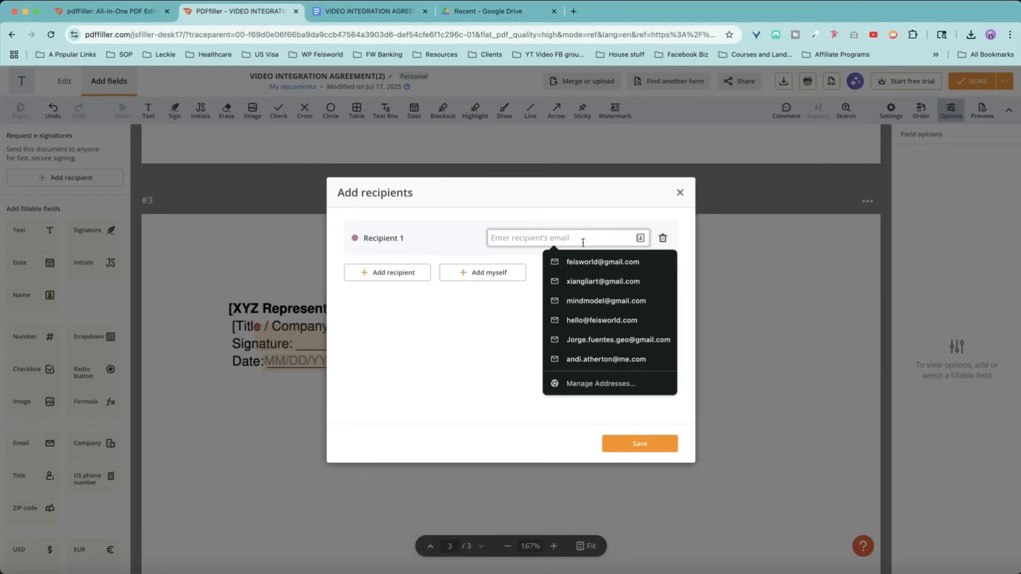
- Save a recipient from saved contacts and assign page 3's signature and date fields to Recipient 1
left_click(603, 281)
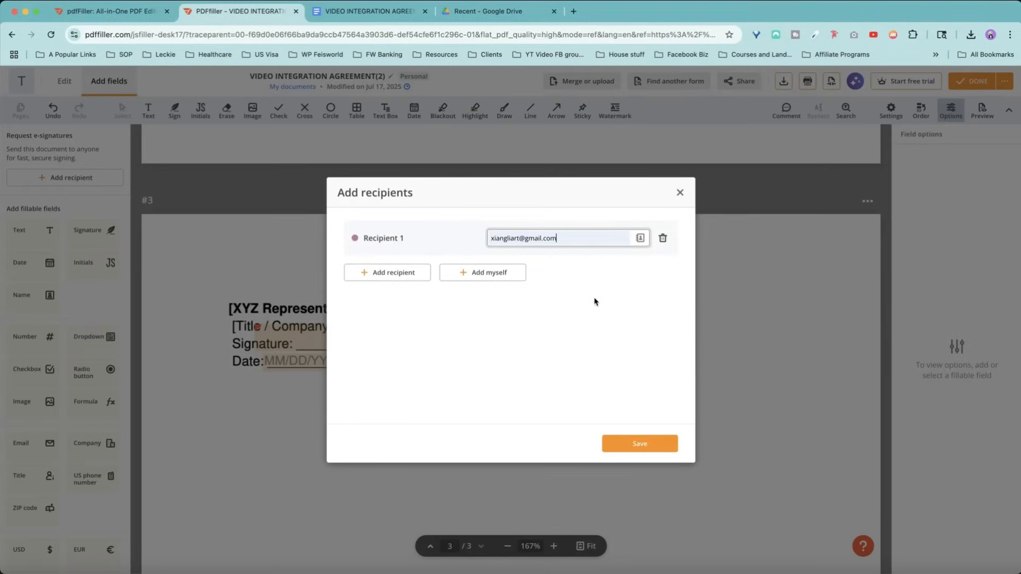
left_click(639, 444)
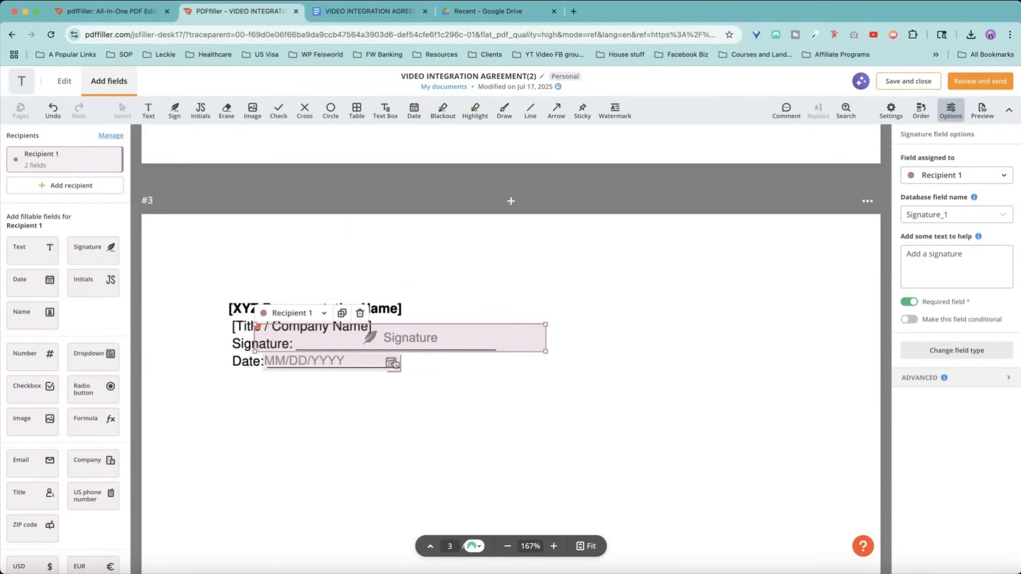
left_click(325, 361)
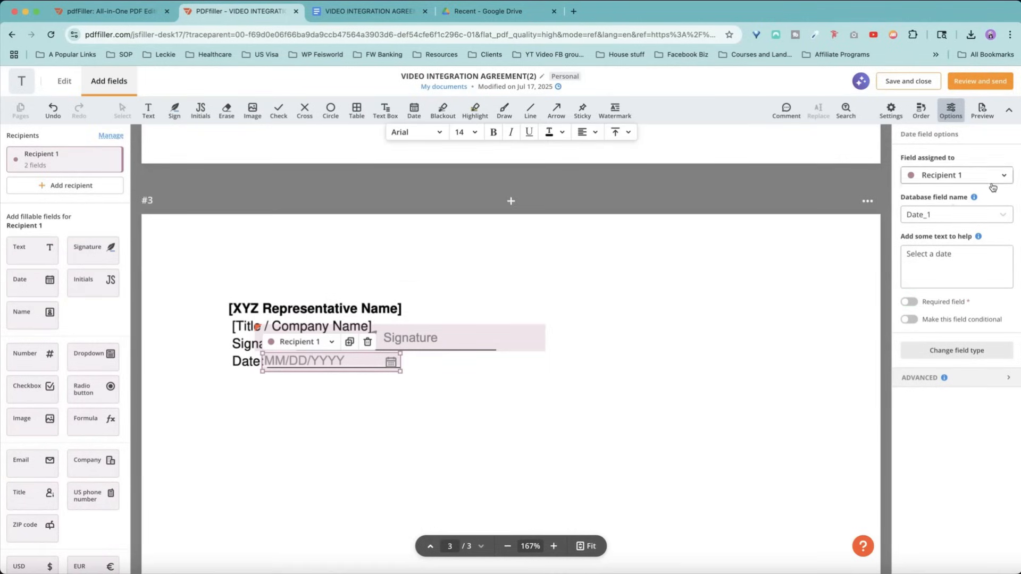
left_click(956, 175)
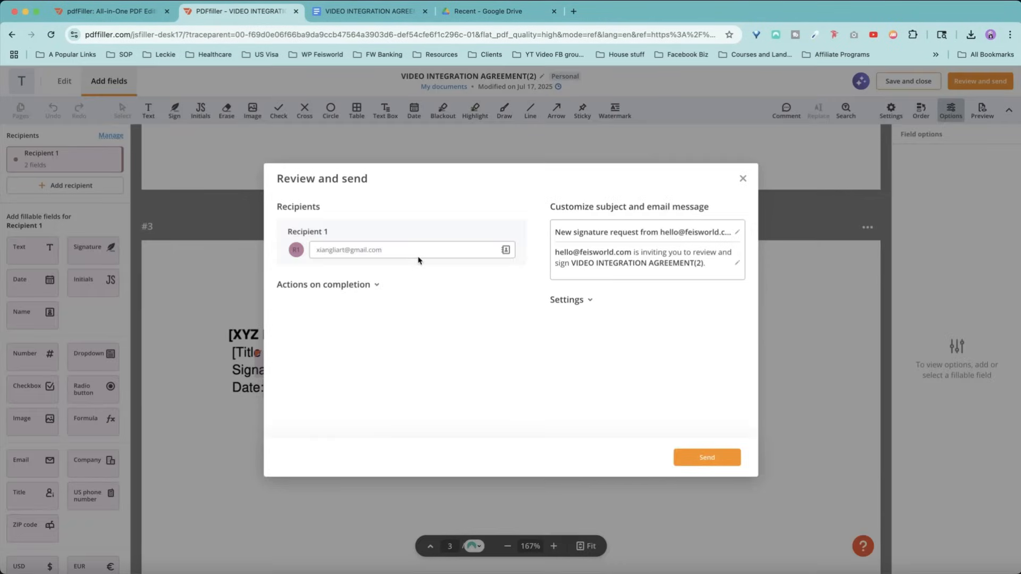
mouse_move(657, 219)
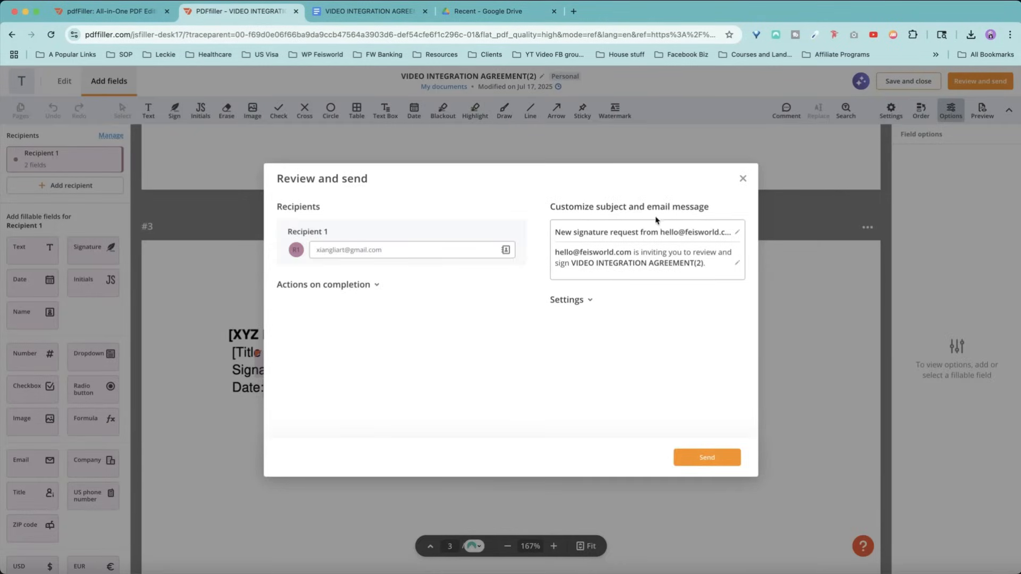
- Turn on Recipient authentication in the send settings, then return to the dashboard
left_click(567, 300)
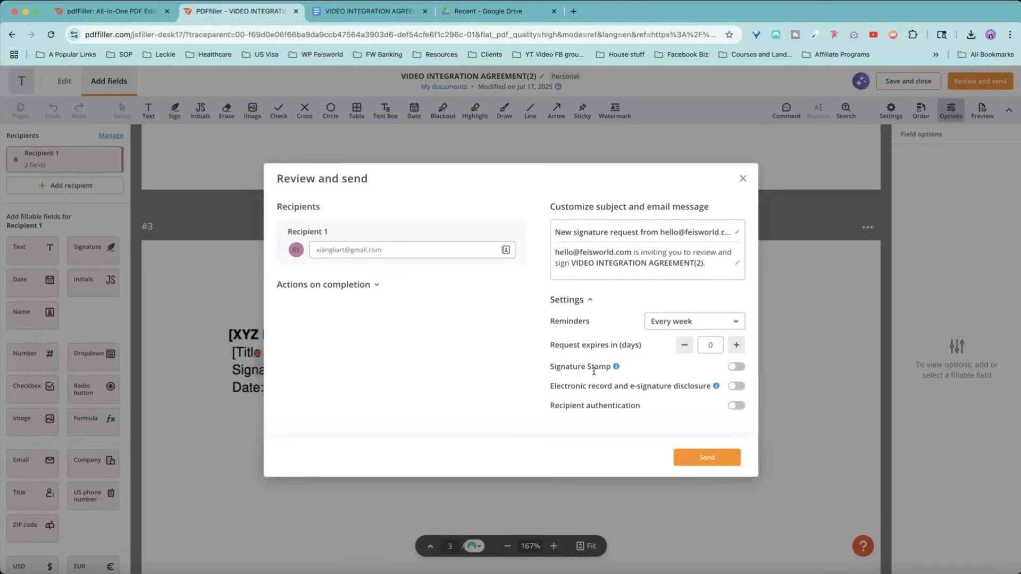
mouse_move(616, 366)
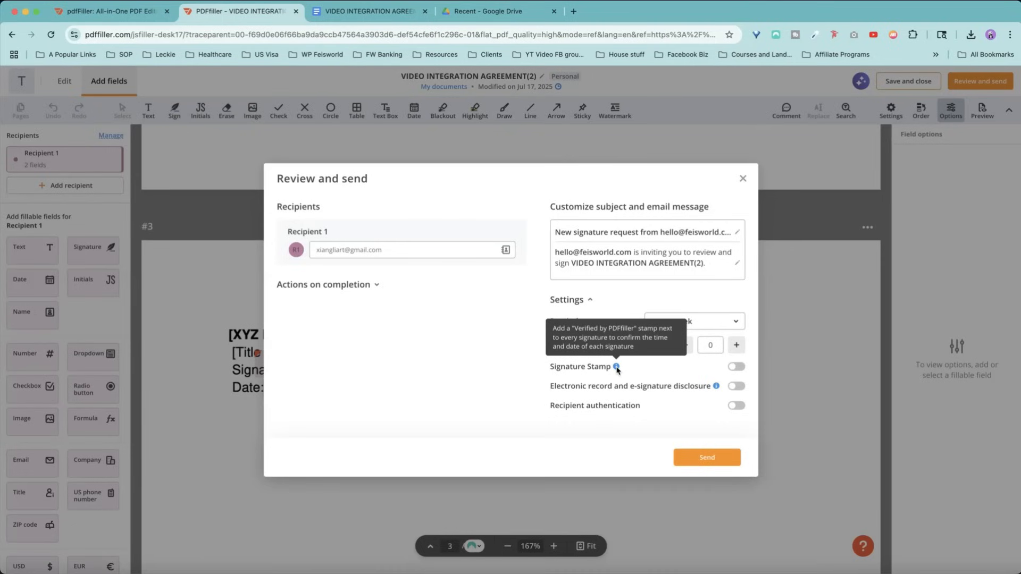
mouse_move(640, 395)
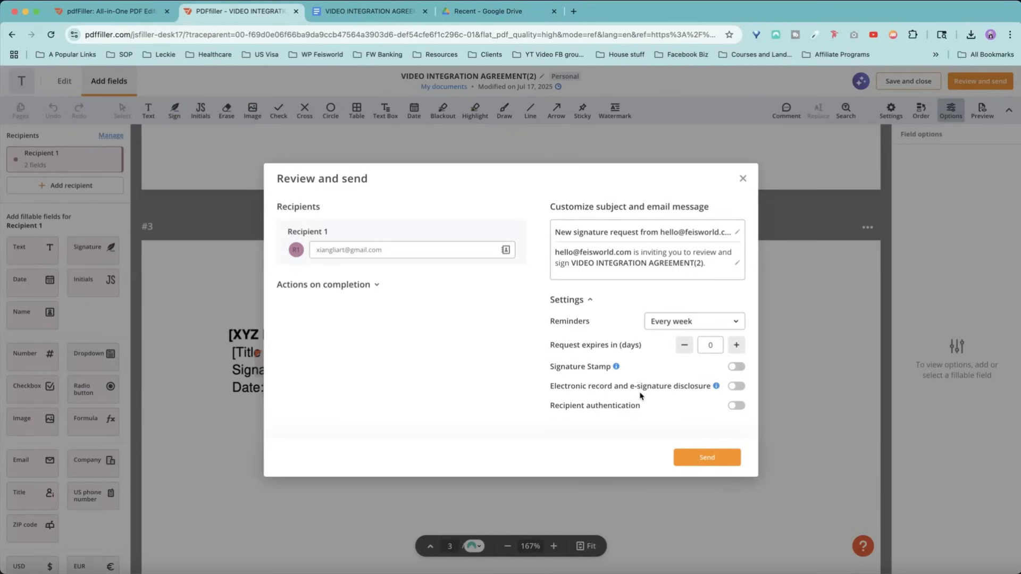
mouse_move(717, 386)
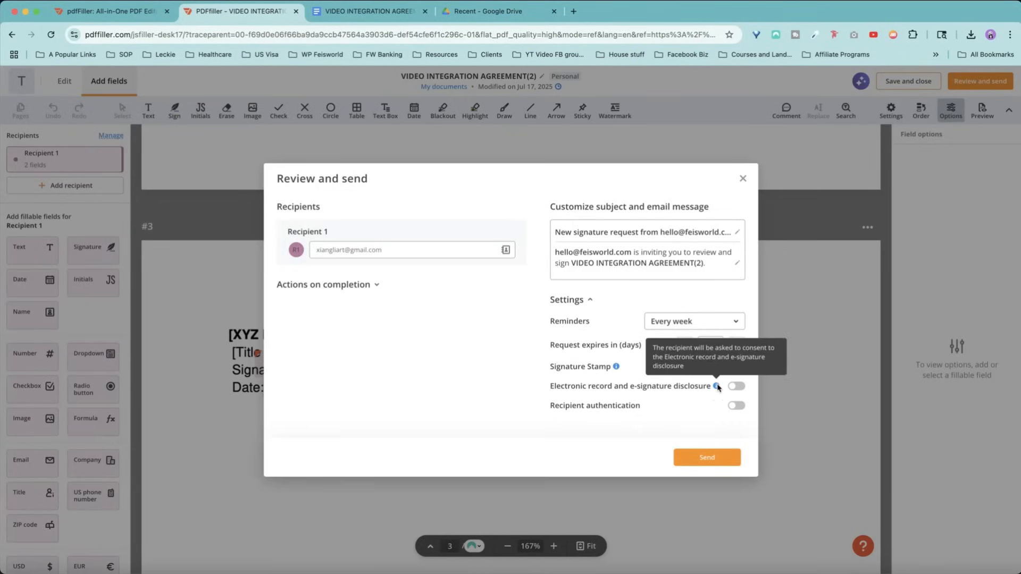
left_click(735, 405)
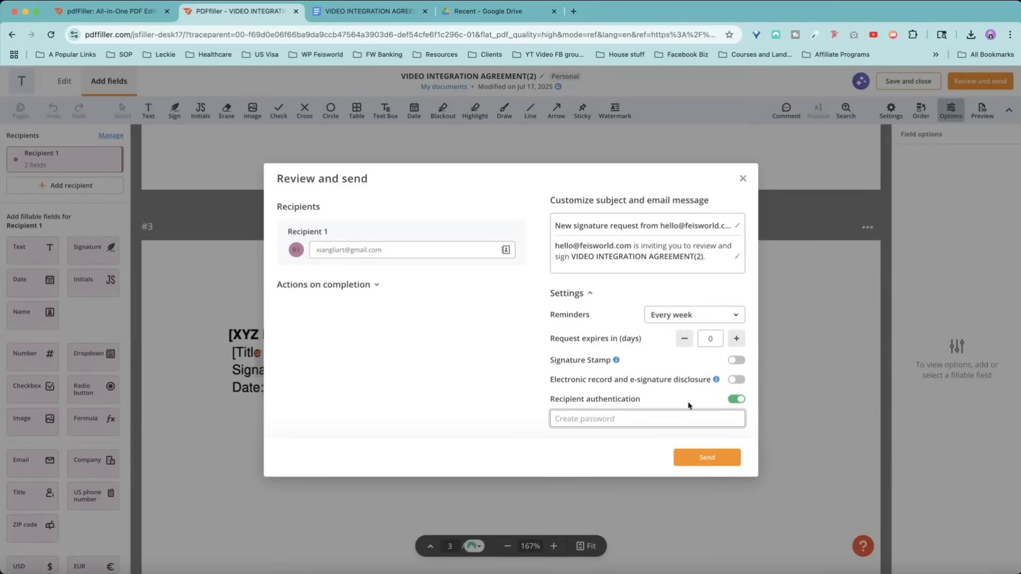
mouse_move(688, 402)
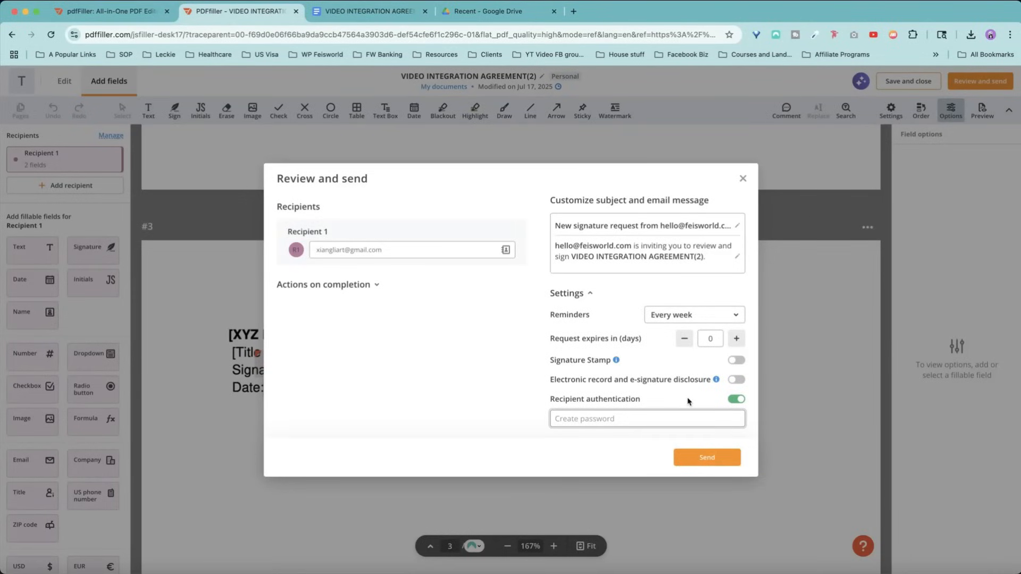
left_click(106, 10)
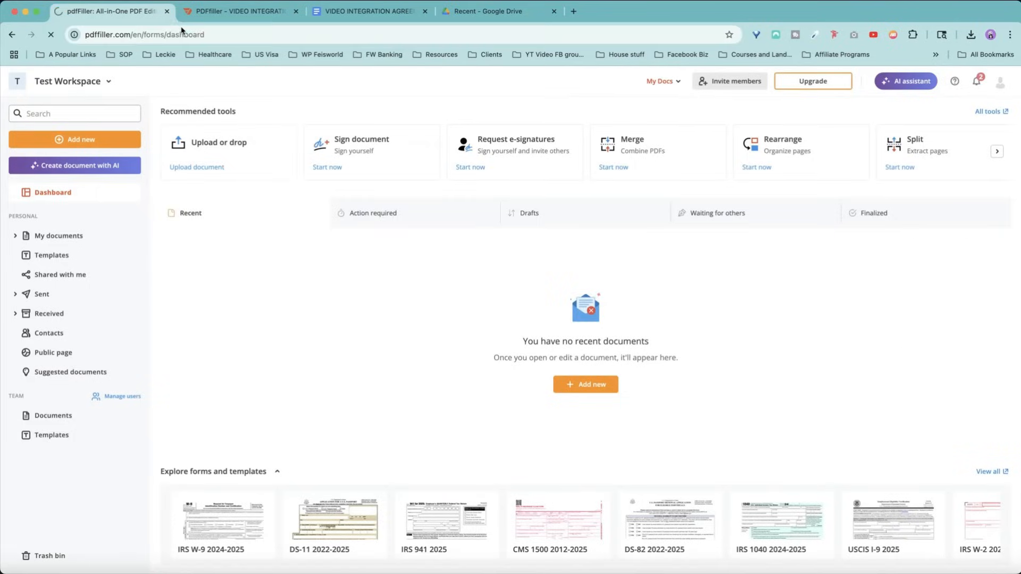
- Upload VIDEO INTEGRATION AGREEMENT.docx to the public page and view its document details
left_click(53, 351)
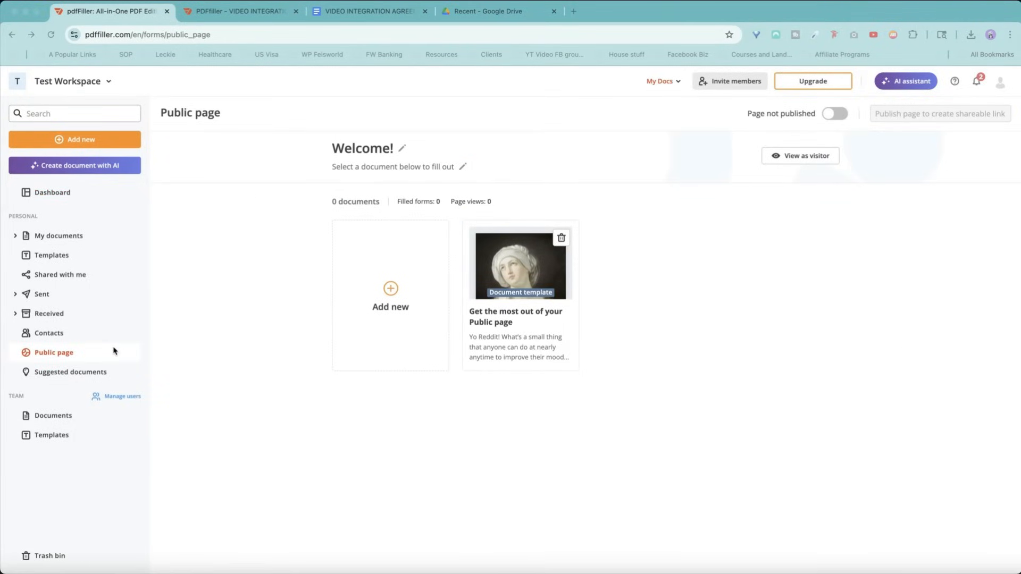
mouse_move(61, 358)
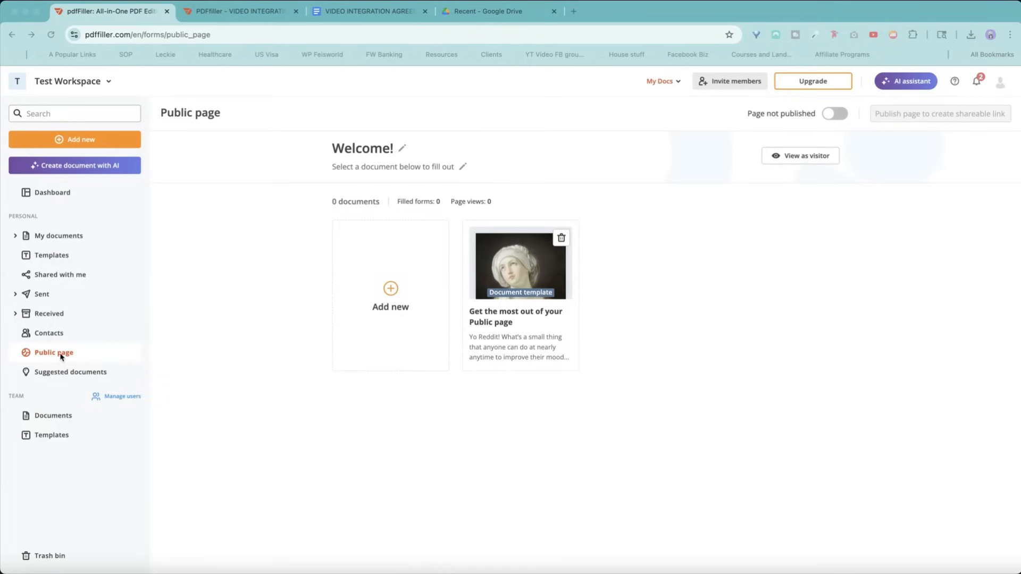
mouse_move(384, 310)
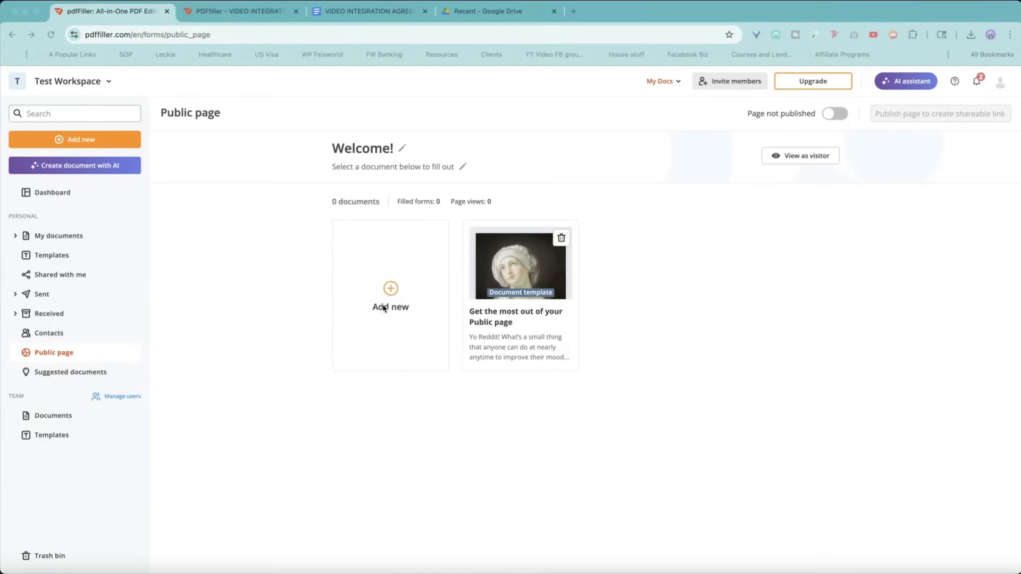
mouse_move(404, 285)
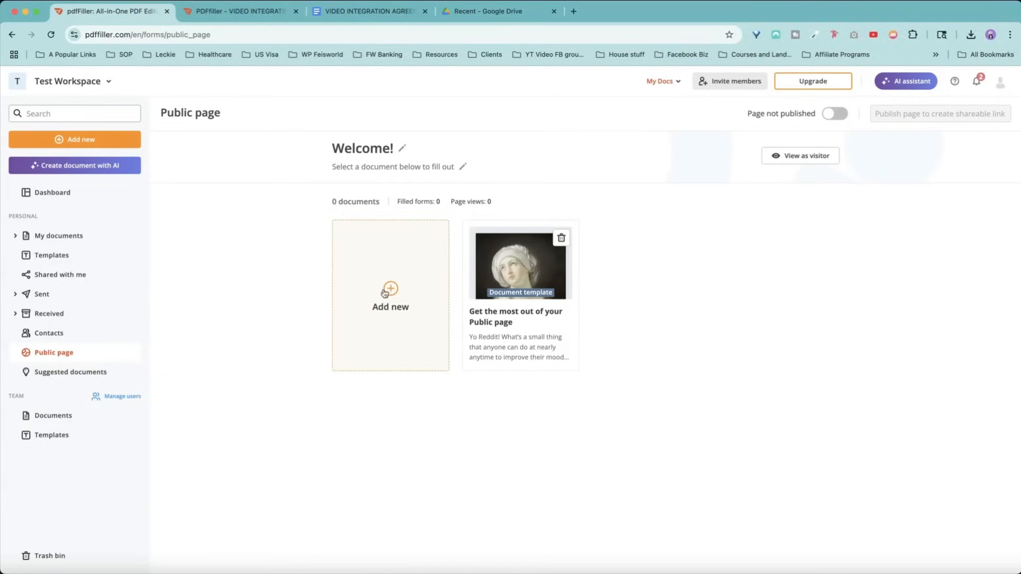
left_click(389, 291)
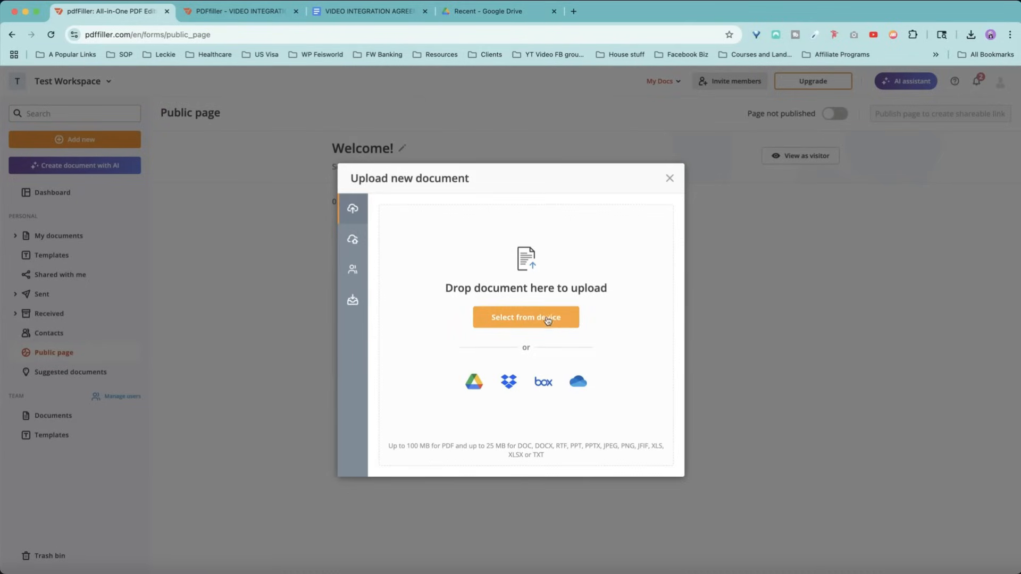
left_click(527, 317)
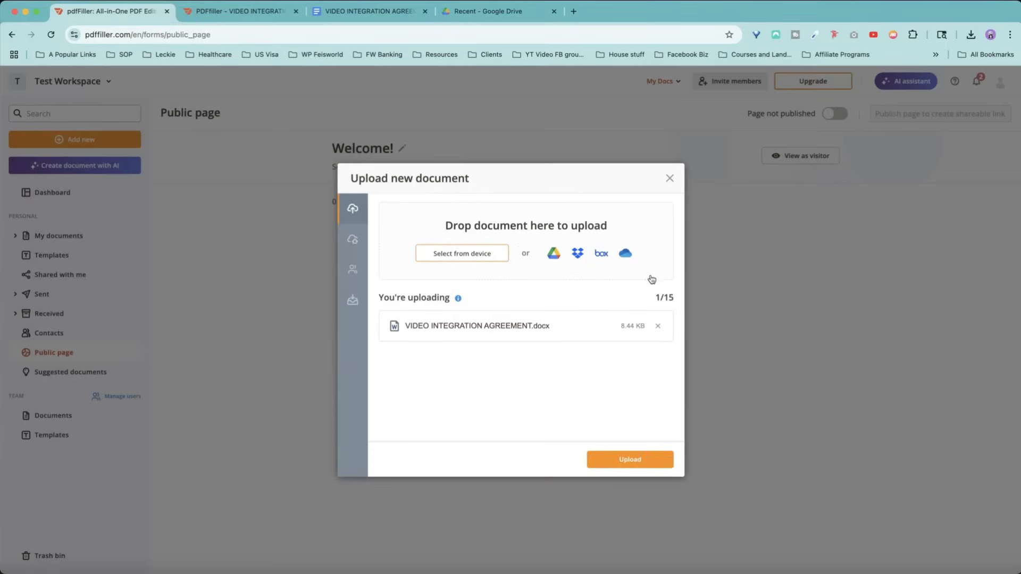
left_click(629, 460)
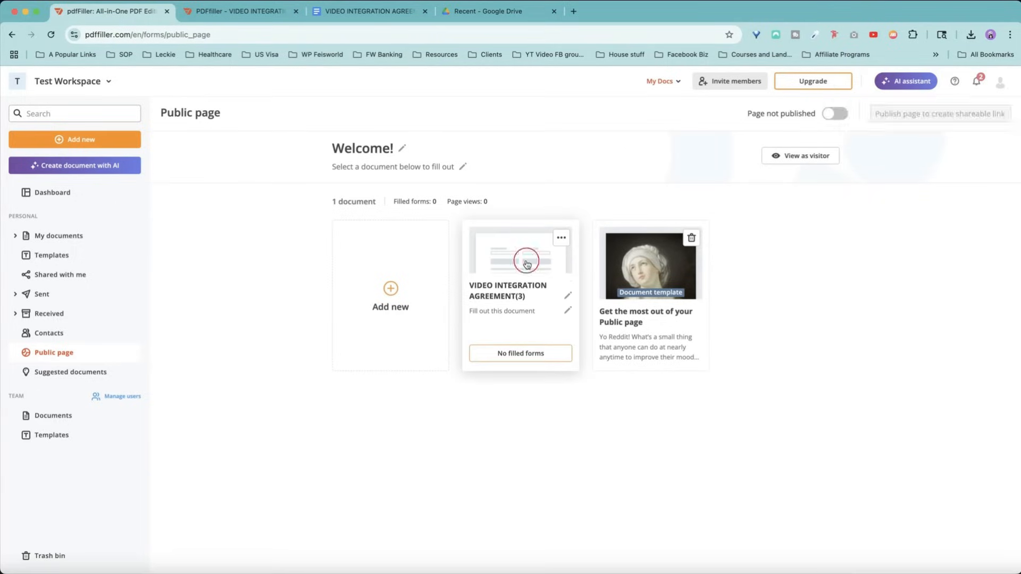
left_click(525, 262)
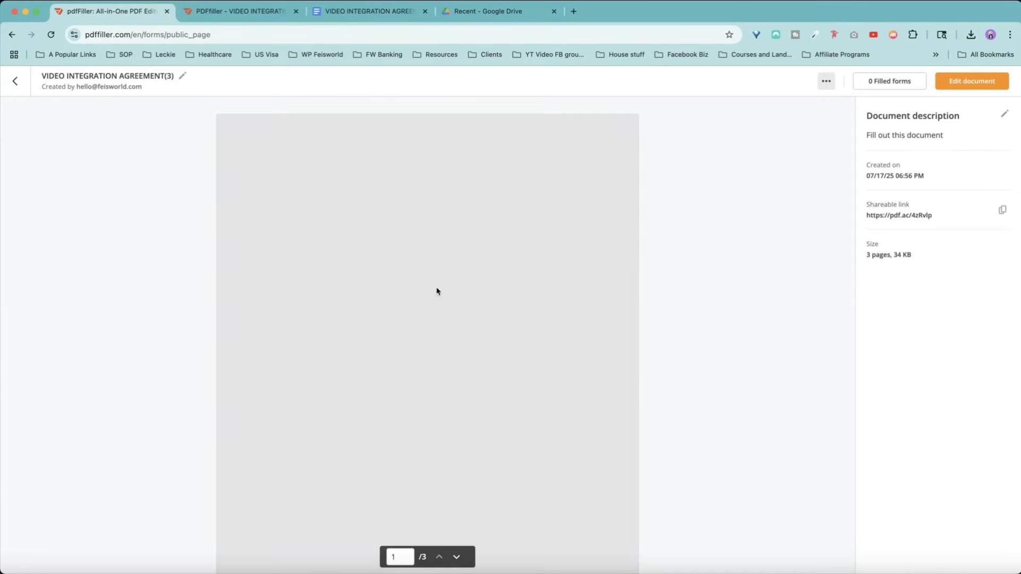
- Copy the agreement's shareable link and start an incognito window for the signer's view
left_click(825, 80)
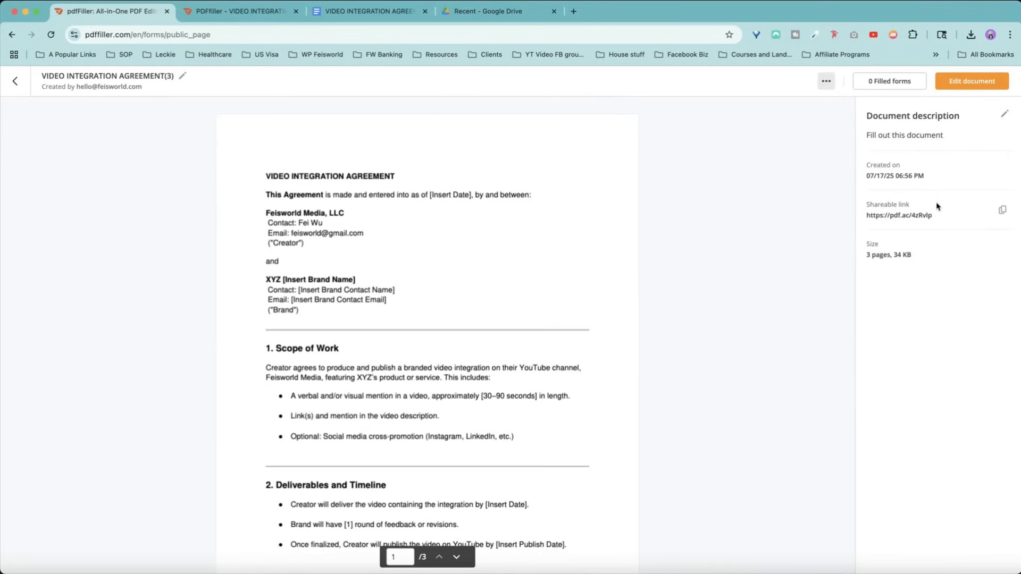
left_click(1001, 209)
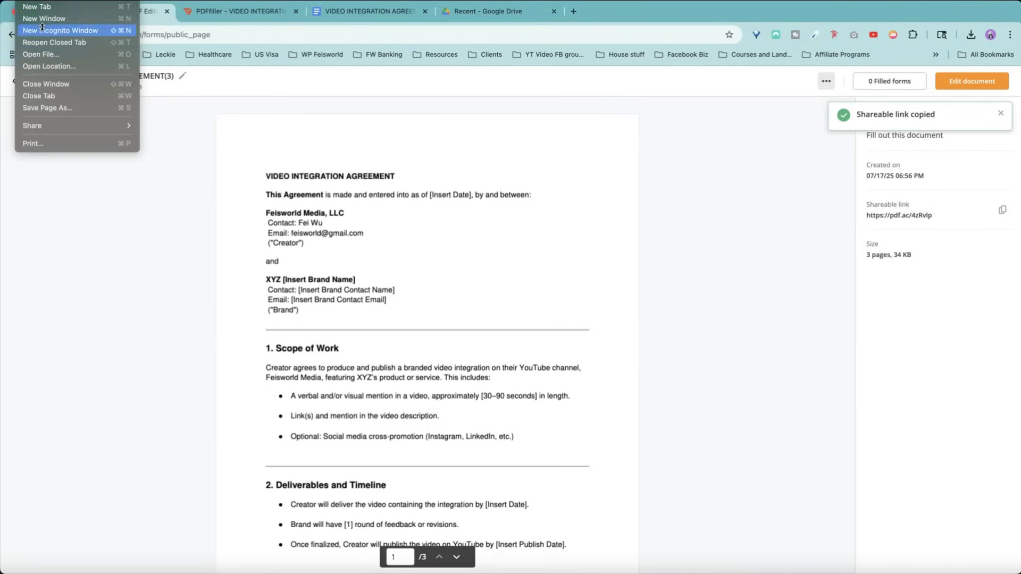
left_click(60, 29)
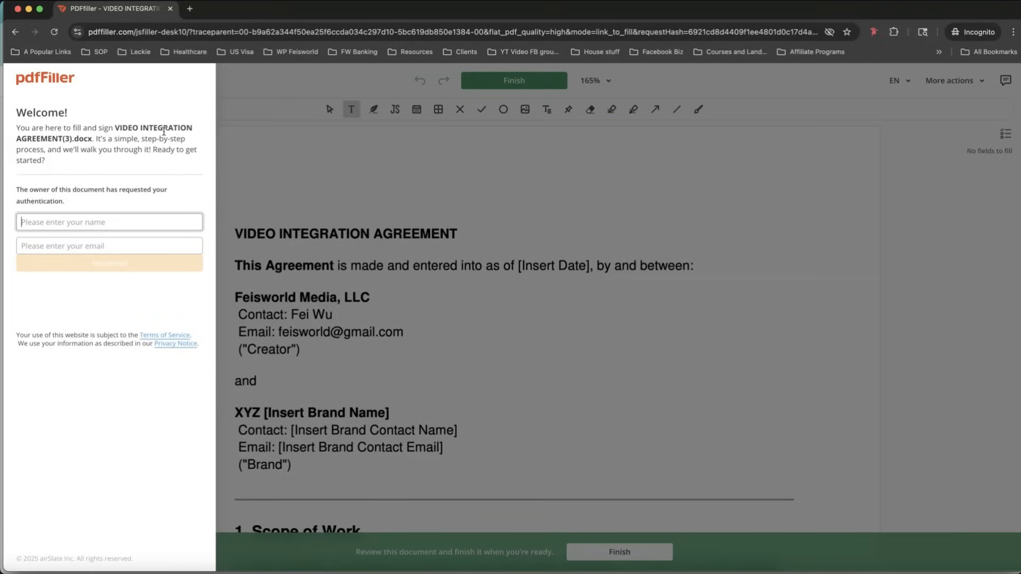
- Check the signer page's required name field before leaving the incognito view
left_click(148, 221)
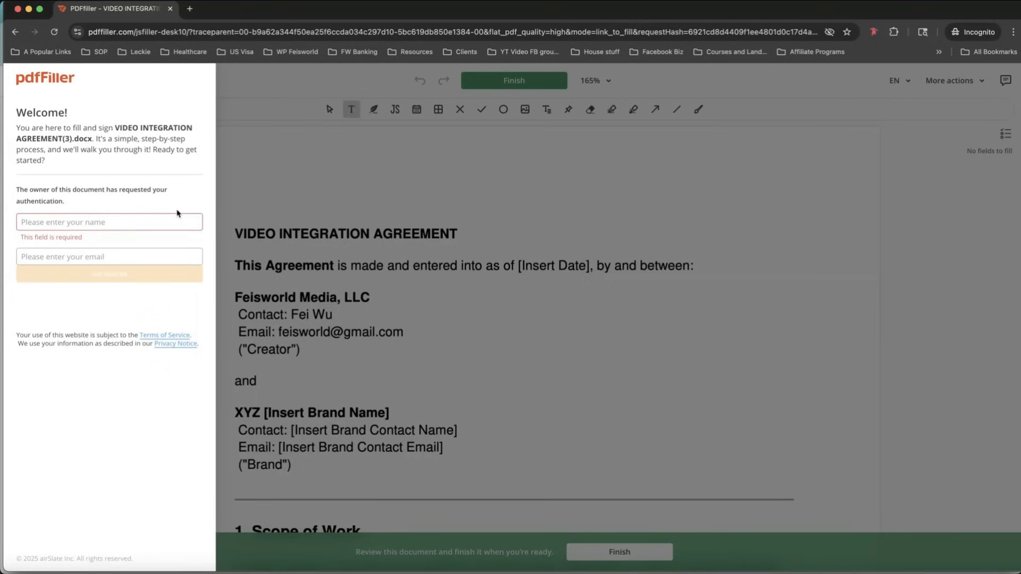
mouse_move(225, 175)
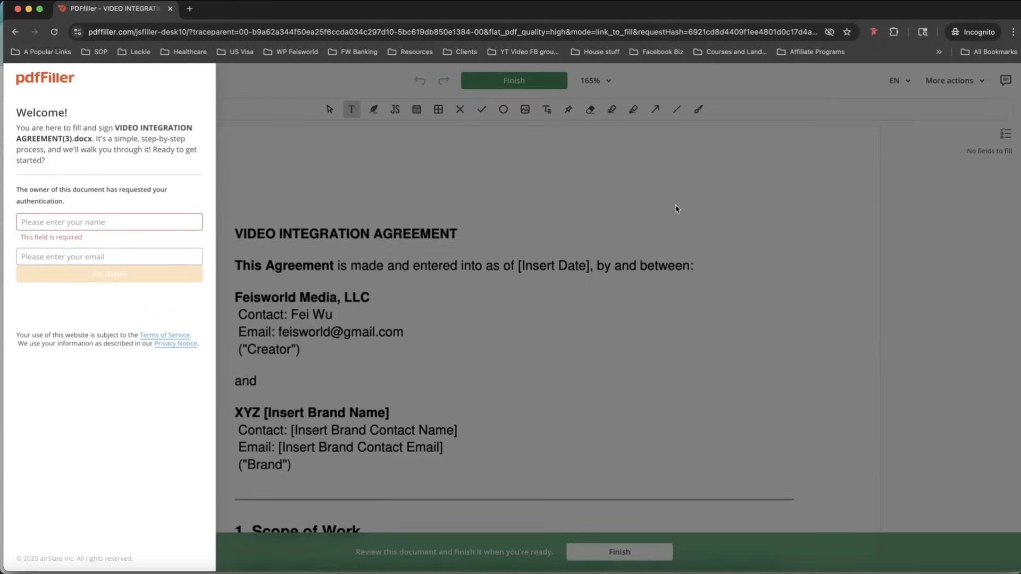
mouse_move(568, 234)
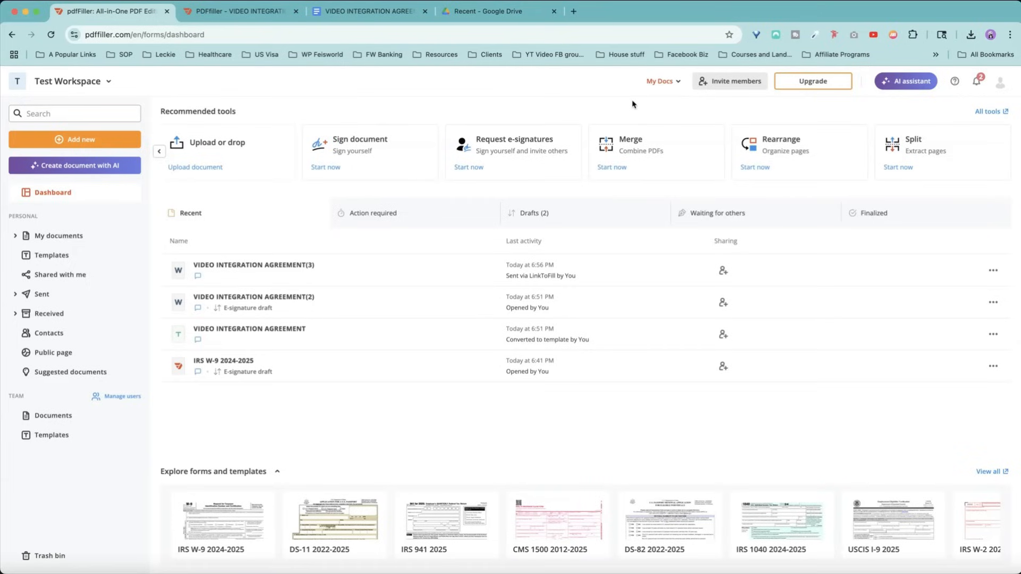
mouse_move(635, 170)
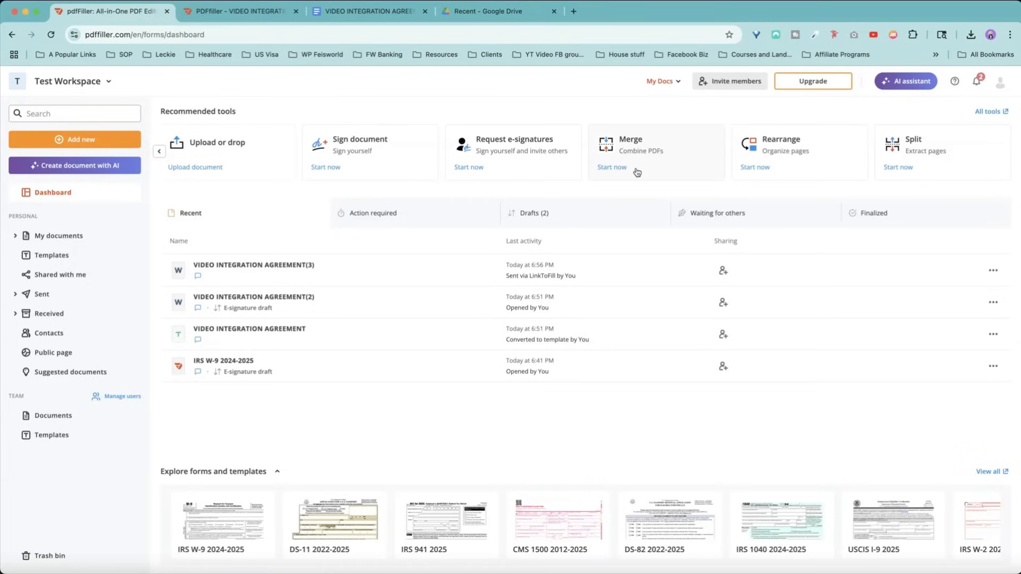
mouse_move(938, 159)
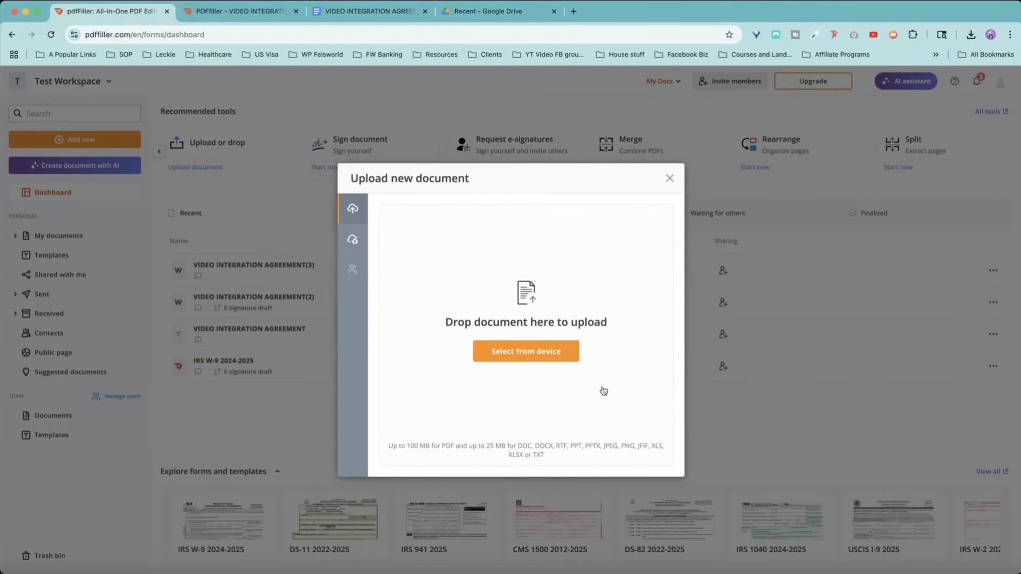
mouse_move(585, 389)
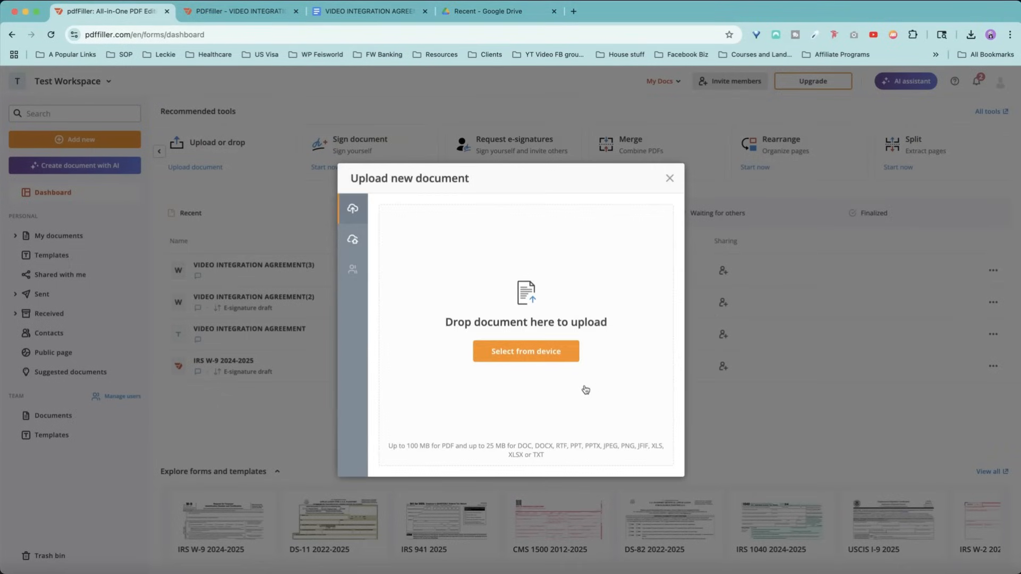
- Merge the agreement and Return Information _ Costco PDF into a five-page 'Merge test' document
left_click(525, 351)
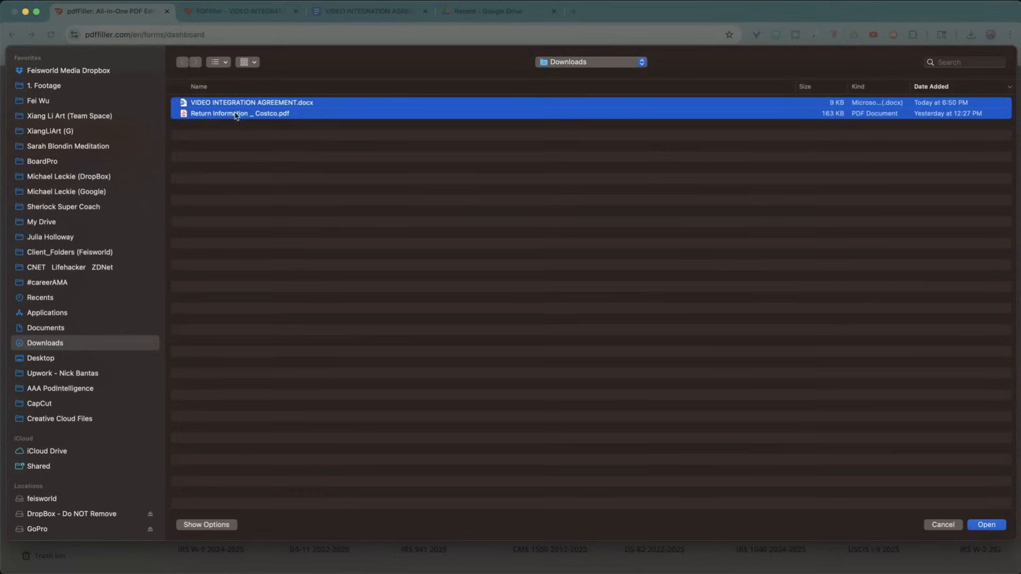
left_click(987, 525)
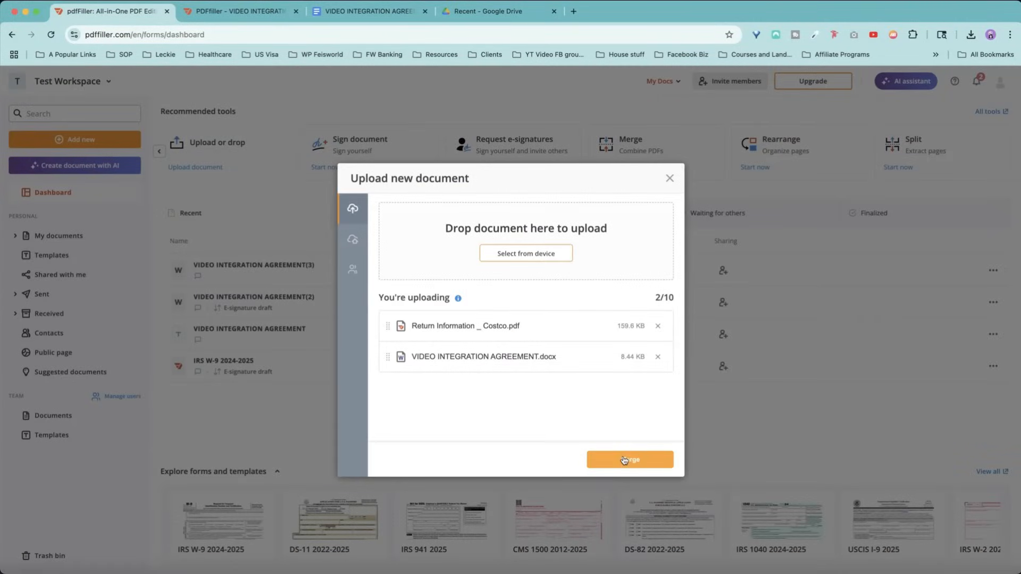
left_click(627, 459)
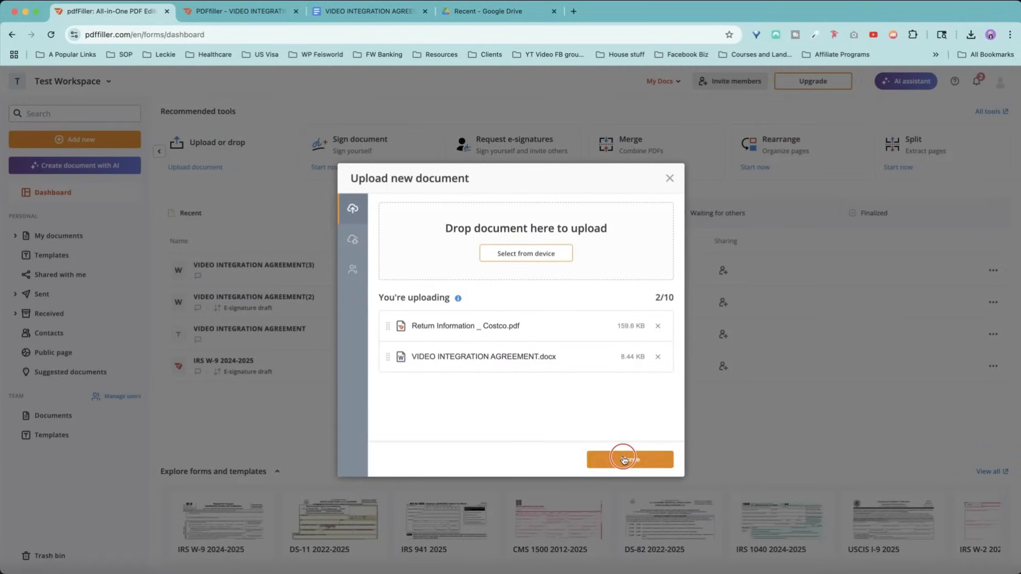
left_click(629, 459)
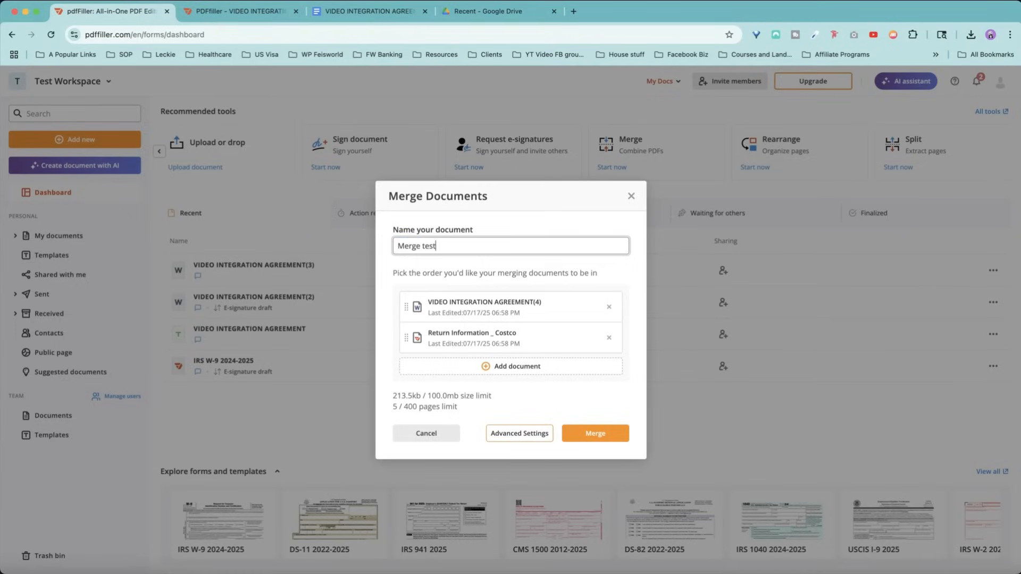
left_click(511, 365)
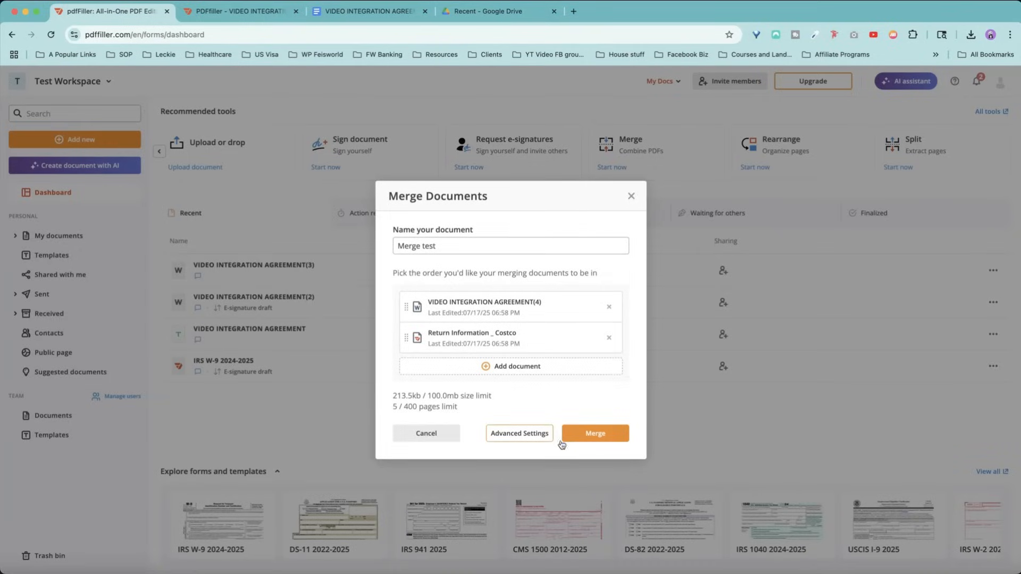
left_click(596, 434)
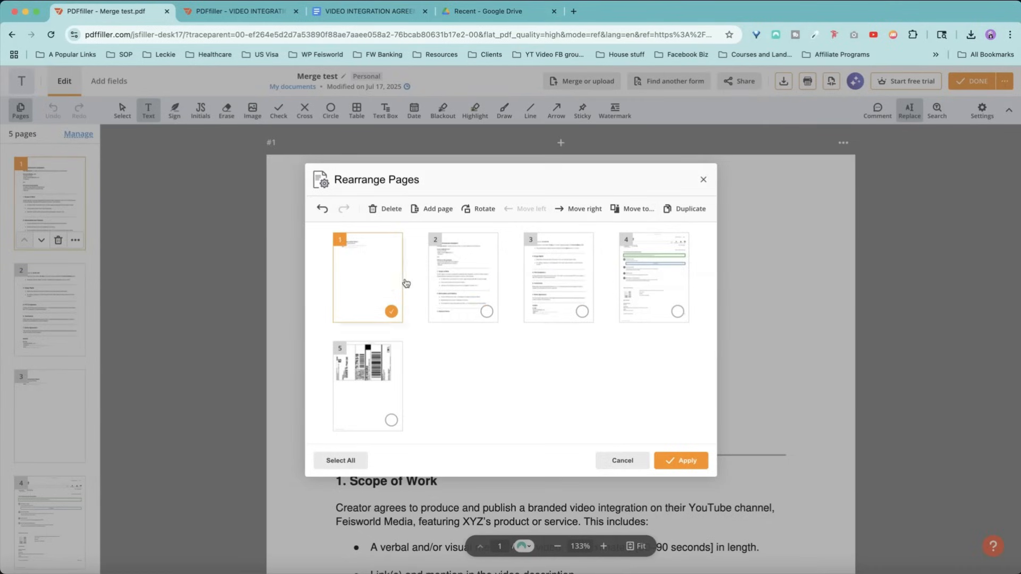
- Move the Costco barcode page to the front of Merge test
left_click(461, 277)
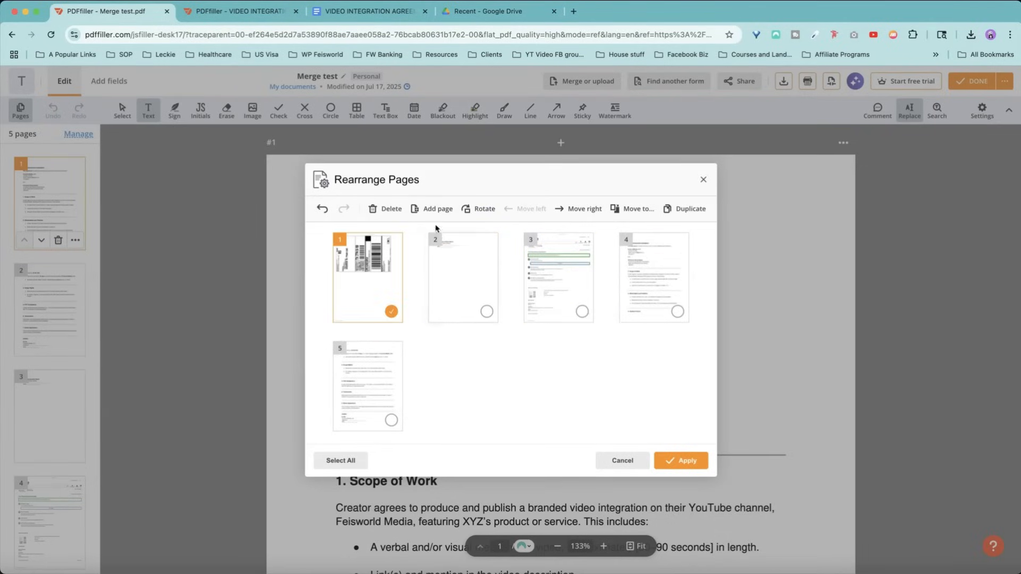
mouse_move(596, 204)
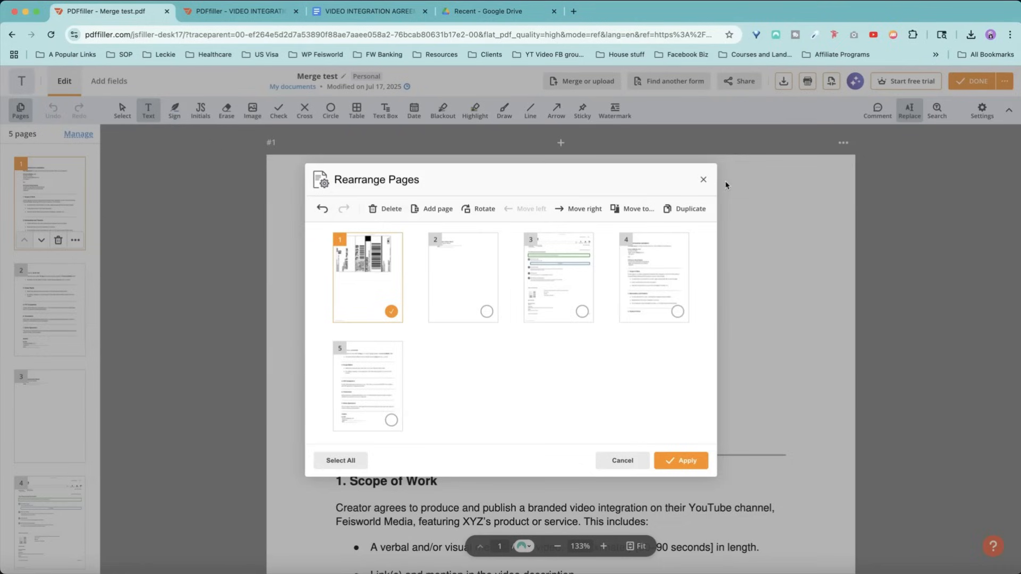
mouse_move(659, 558)
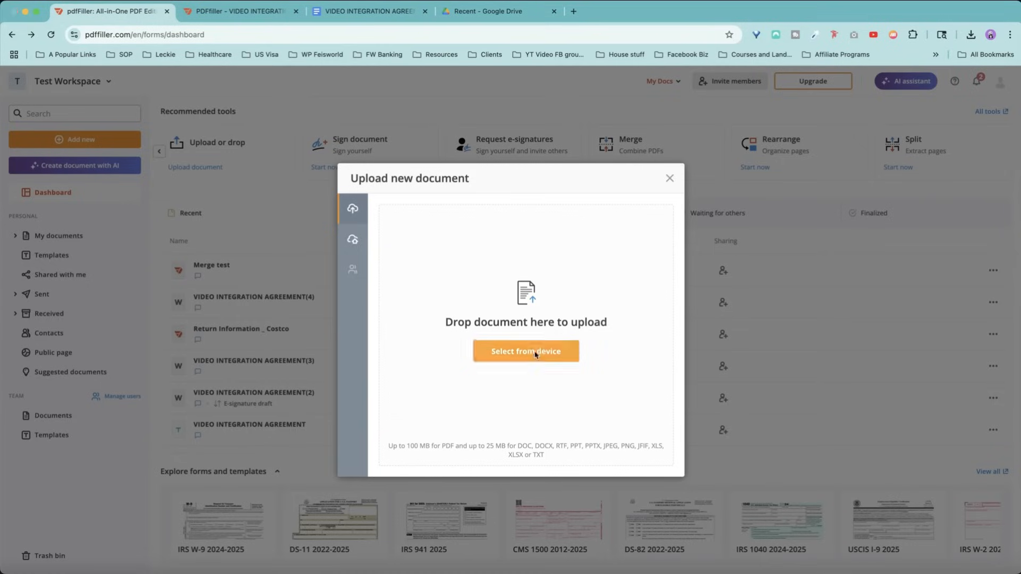
- Upload VIDEO INTEGRATION AGREEMENT(5) to the split tool and set the page range to 1
left_click(525, 351)
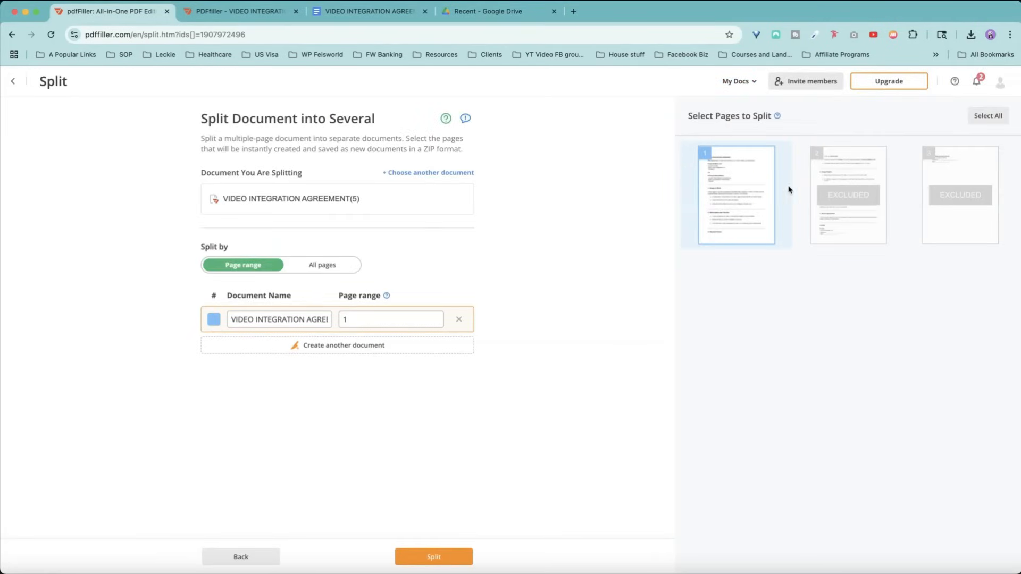
left_click(848, 194)
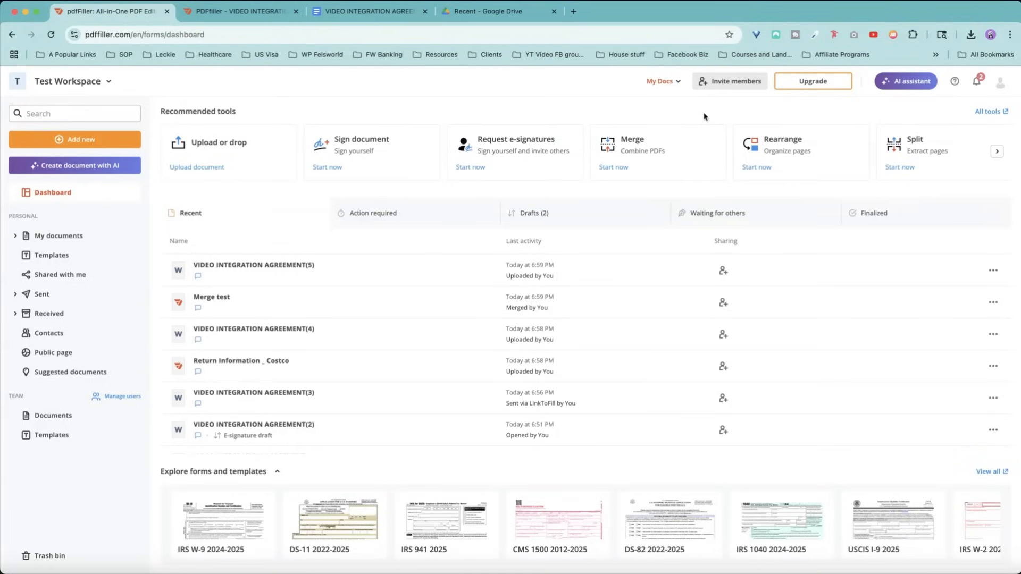
mouse_move(699, 112)
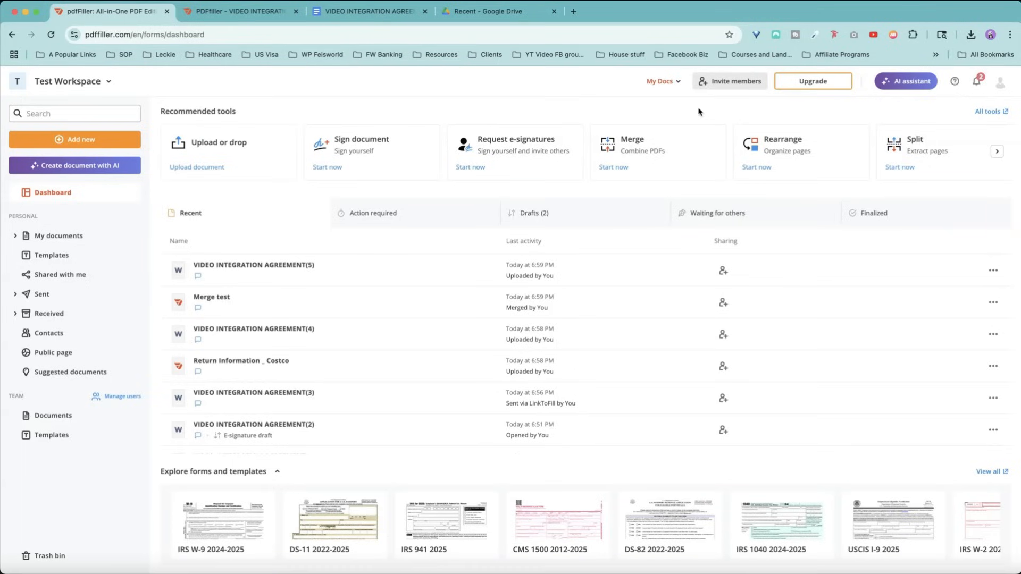
mouse_move(696, 114)
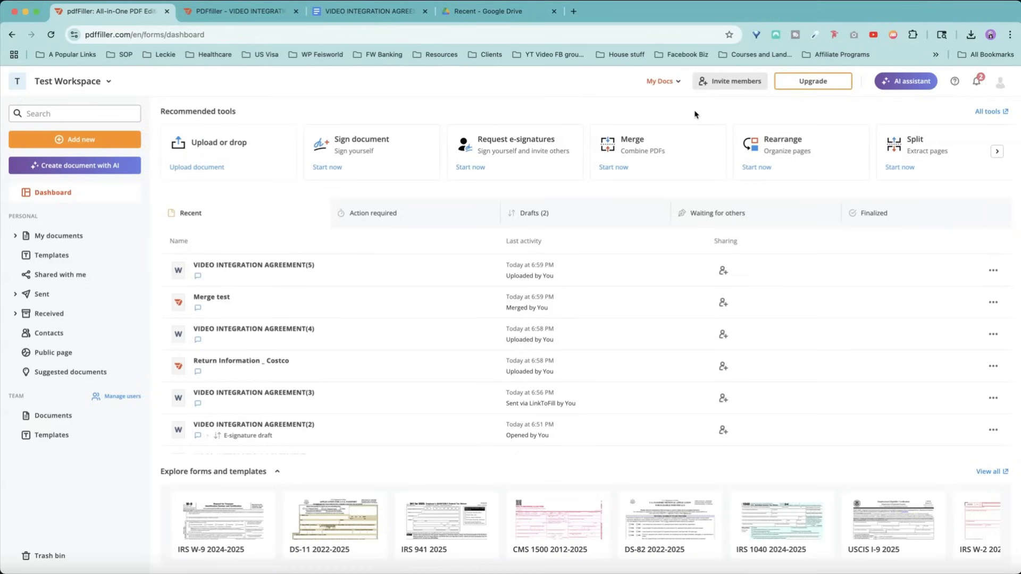